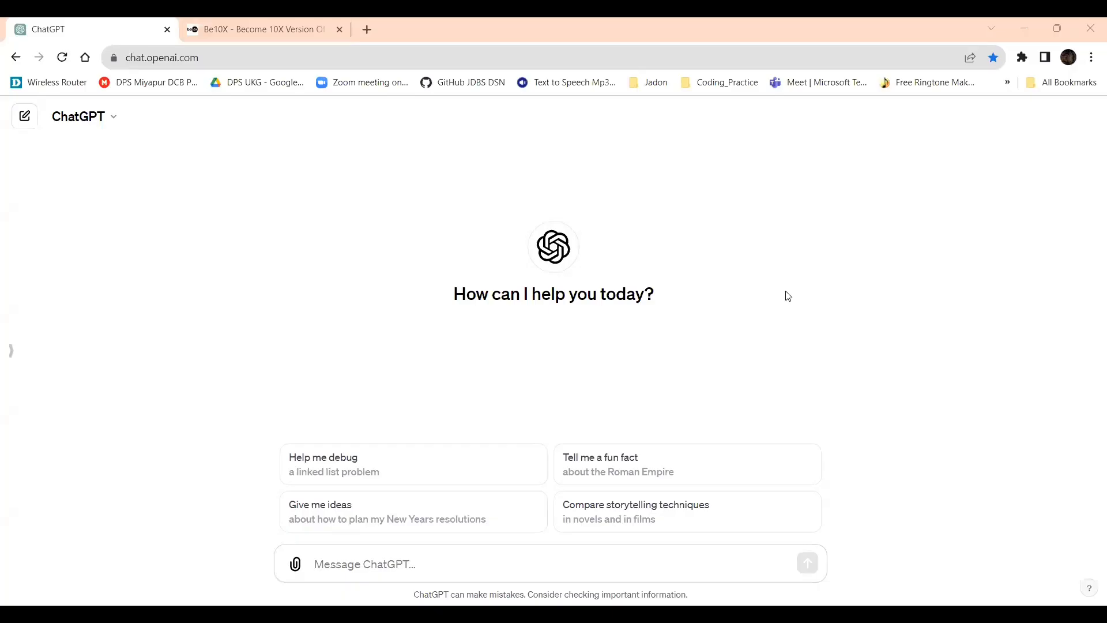
Draft the prompt: a basic Excel function that adds 2 numbers, multiplies the sum by a 3rd, with an example.
text(create)
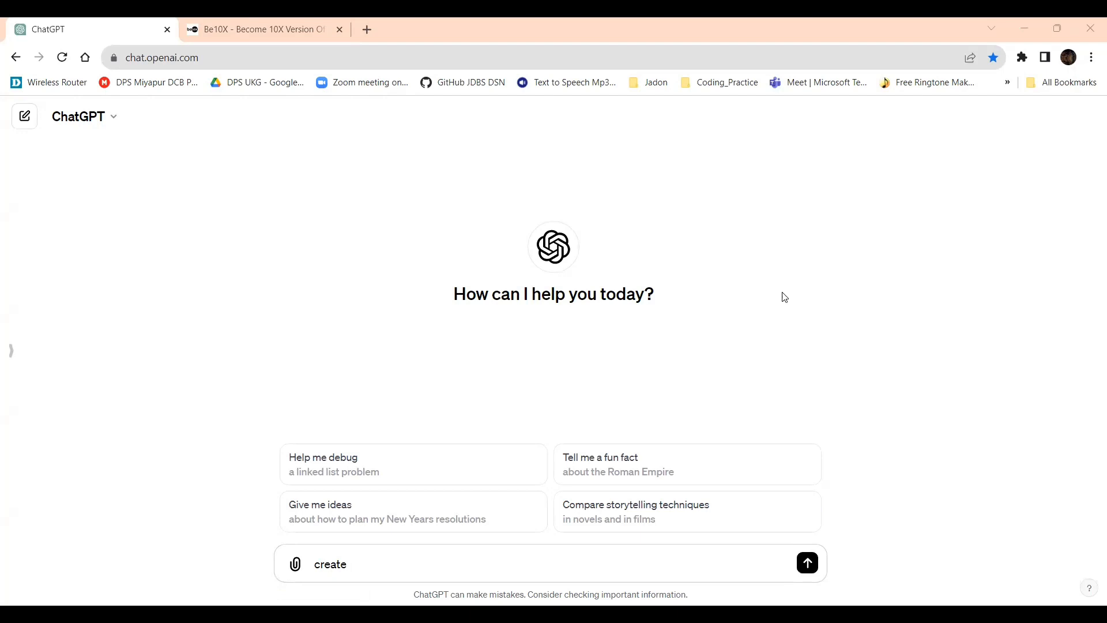
text(a basic lambda)
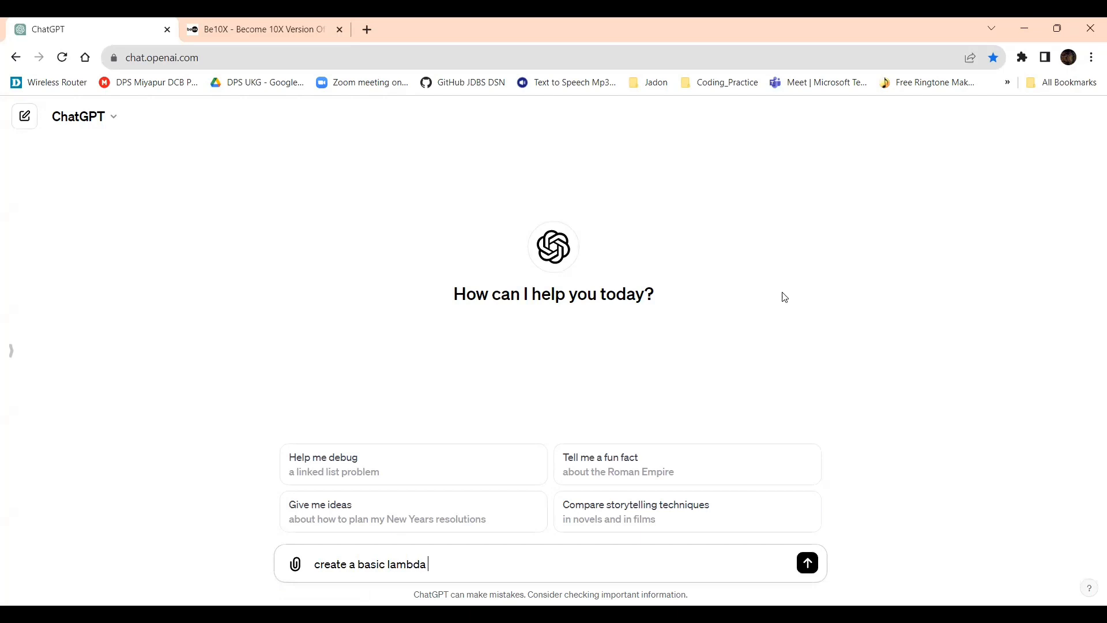
mouse_move(782, 293)
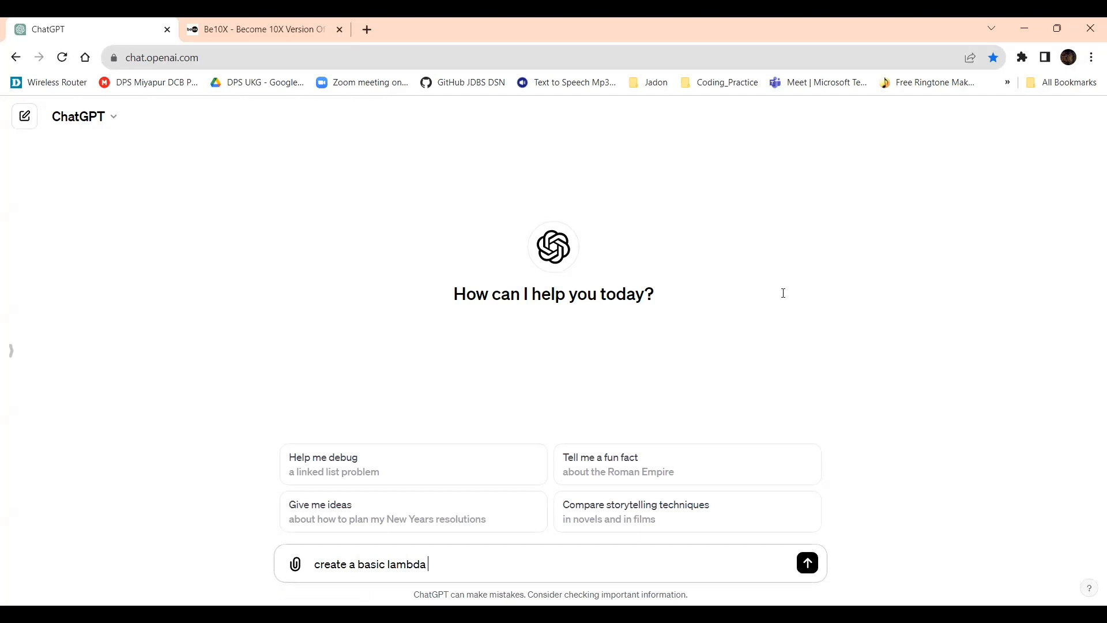
text(function in ex)
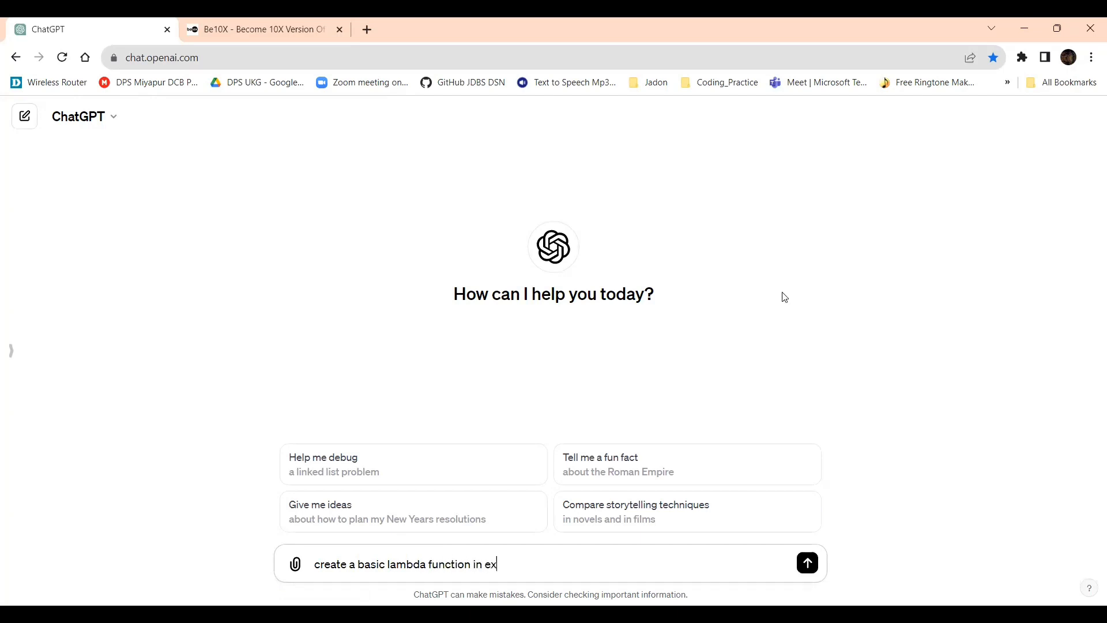
text(cel)
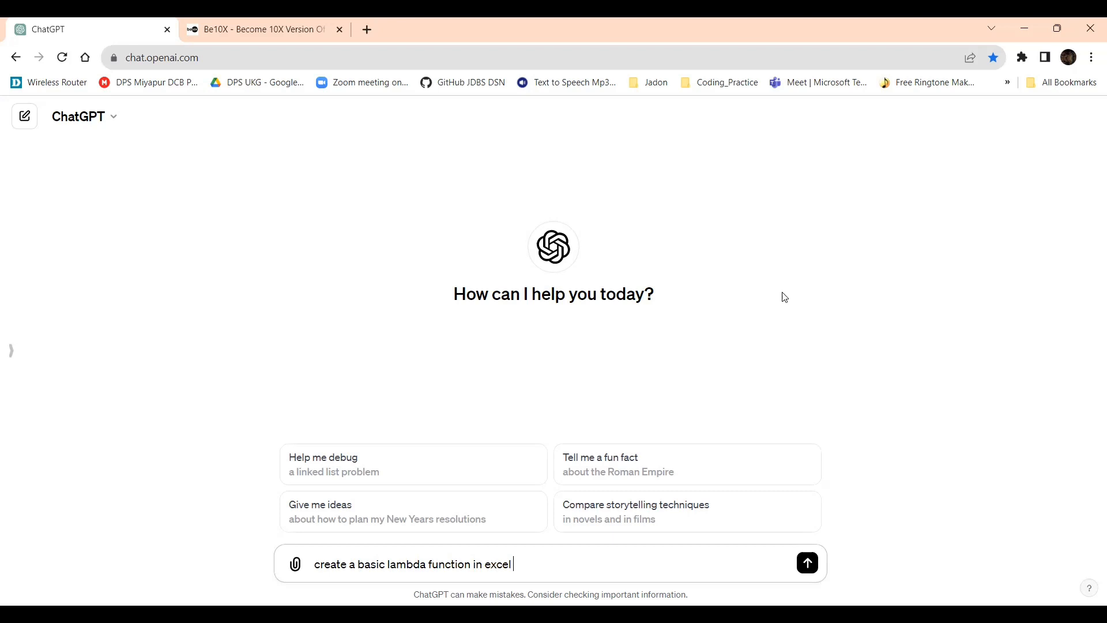
text(r)
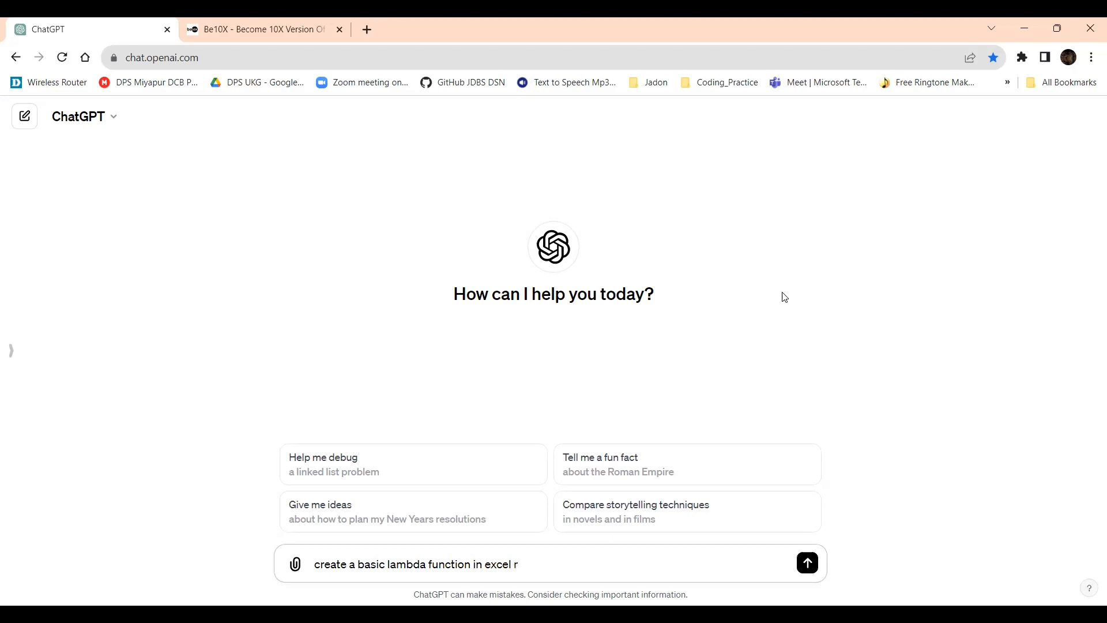
text(that add)
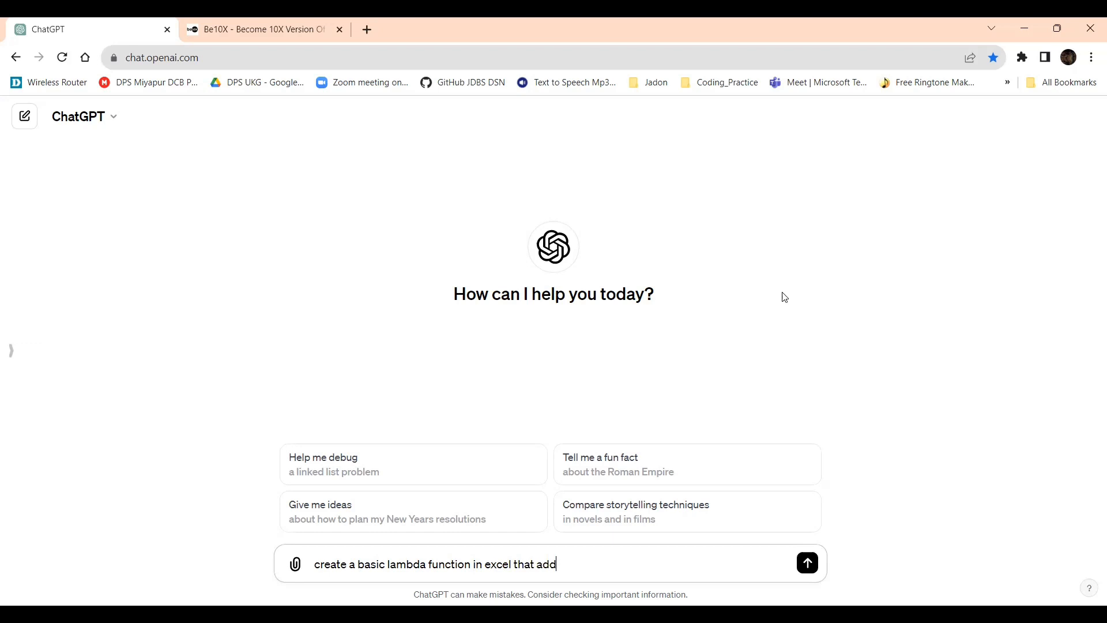
text(2 numbers)
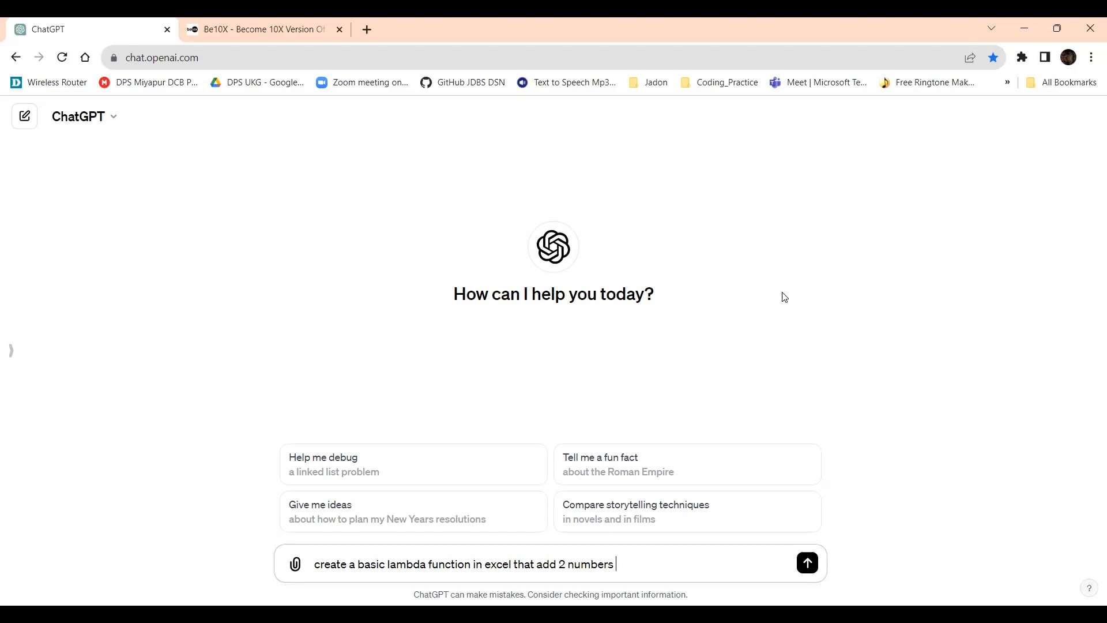
text(and)
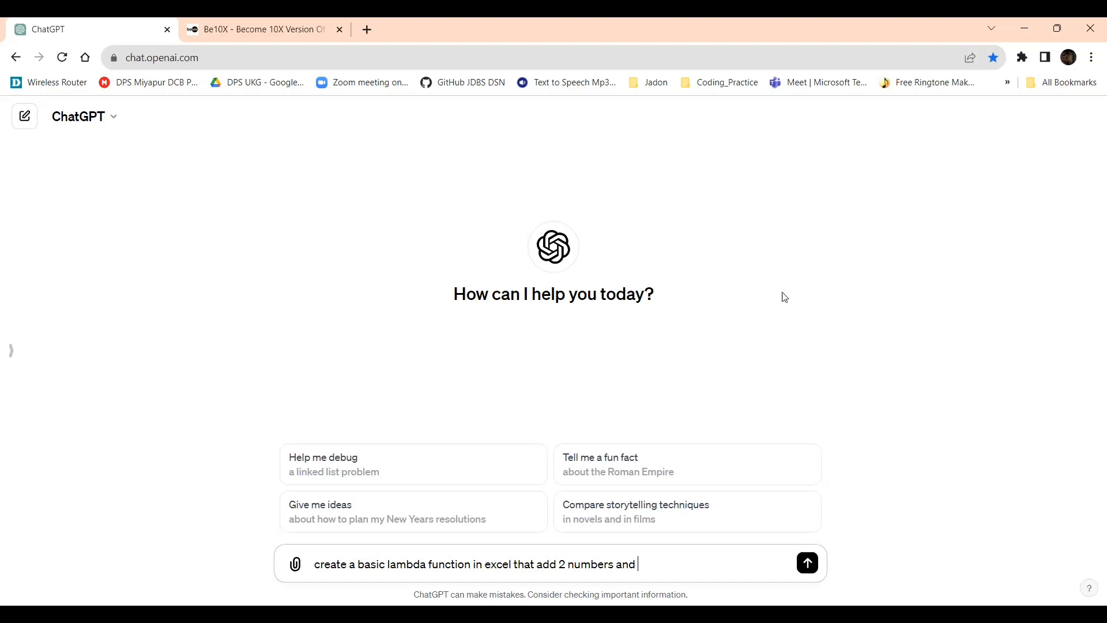
text(then multipl)
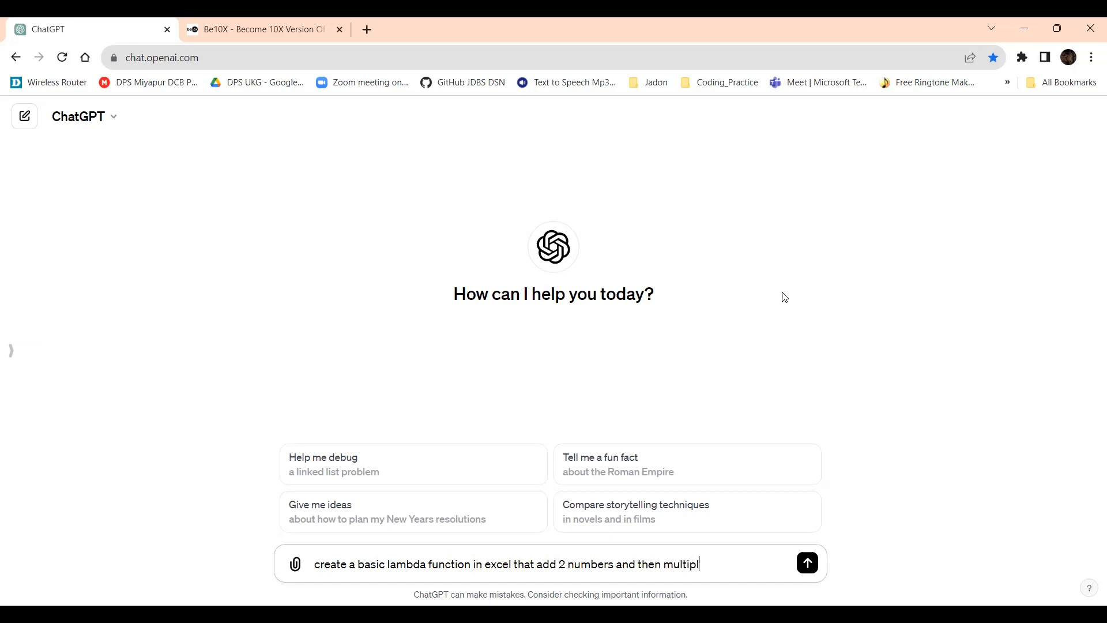
text(ies)
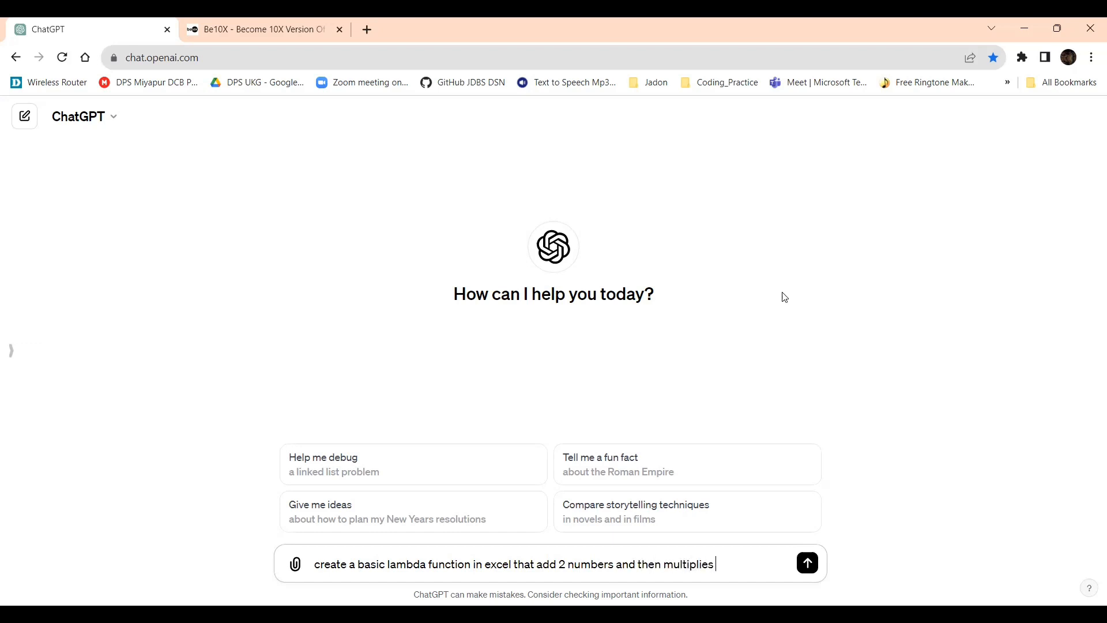
text(the sume)
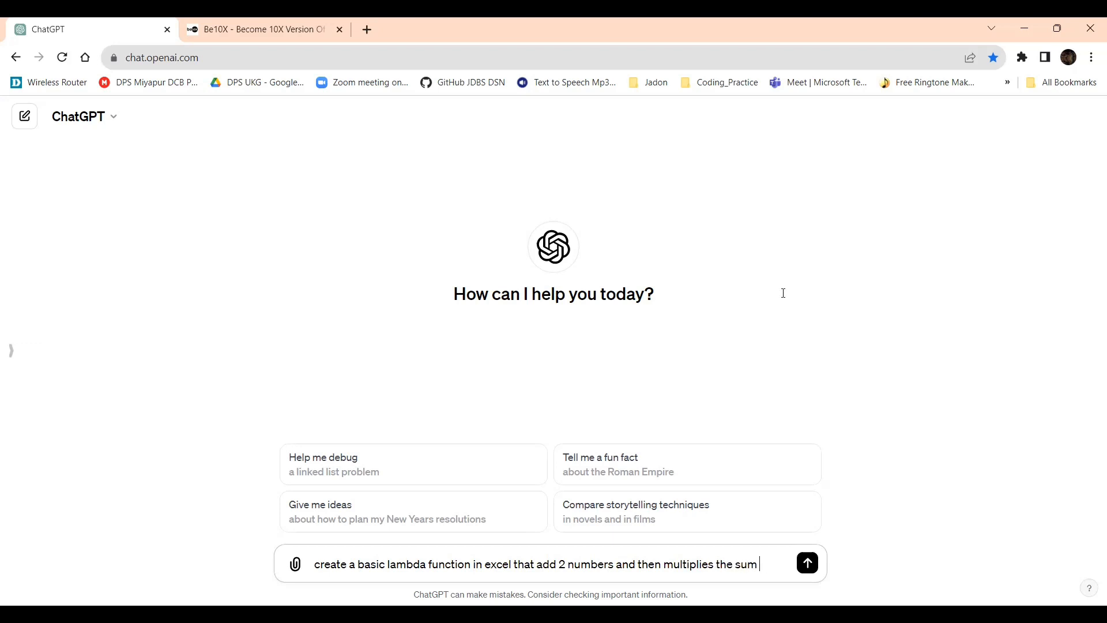
text(by a 3)
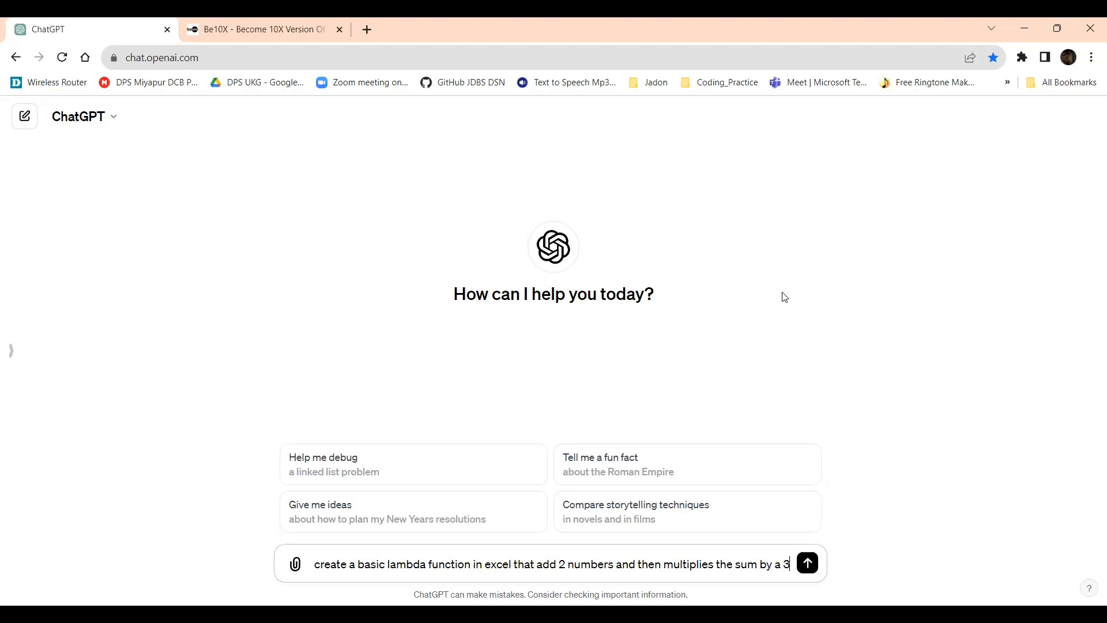
text(n)
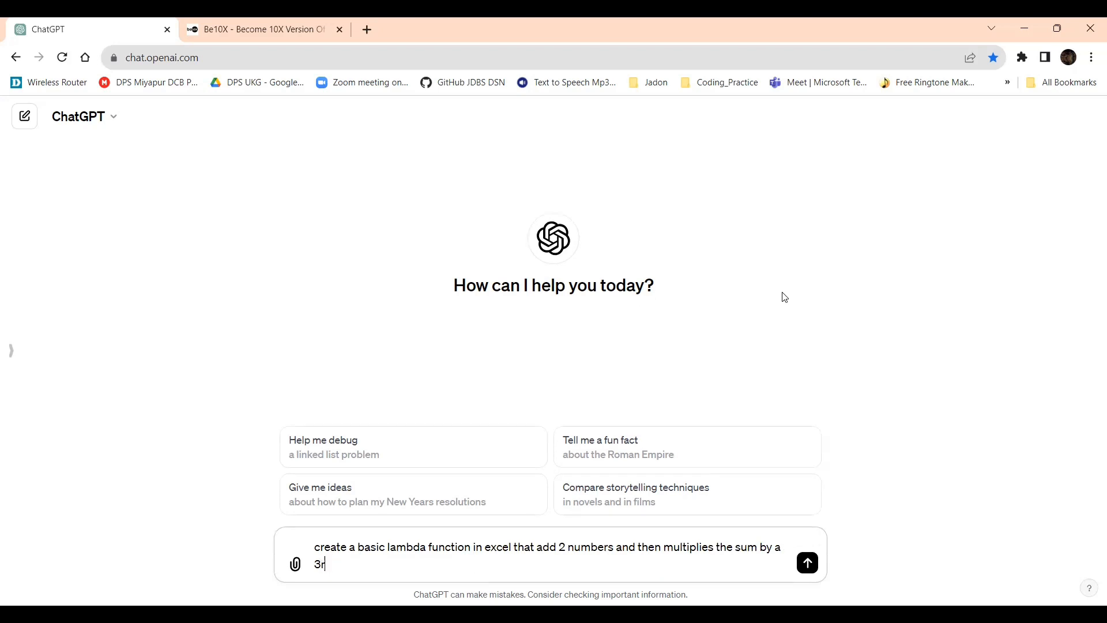
text(d number)
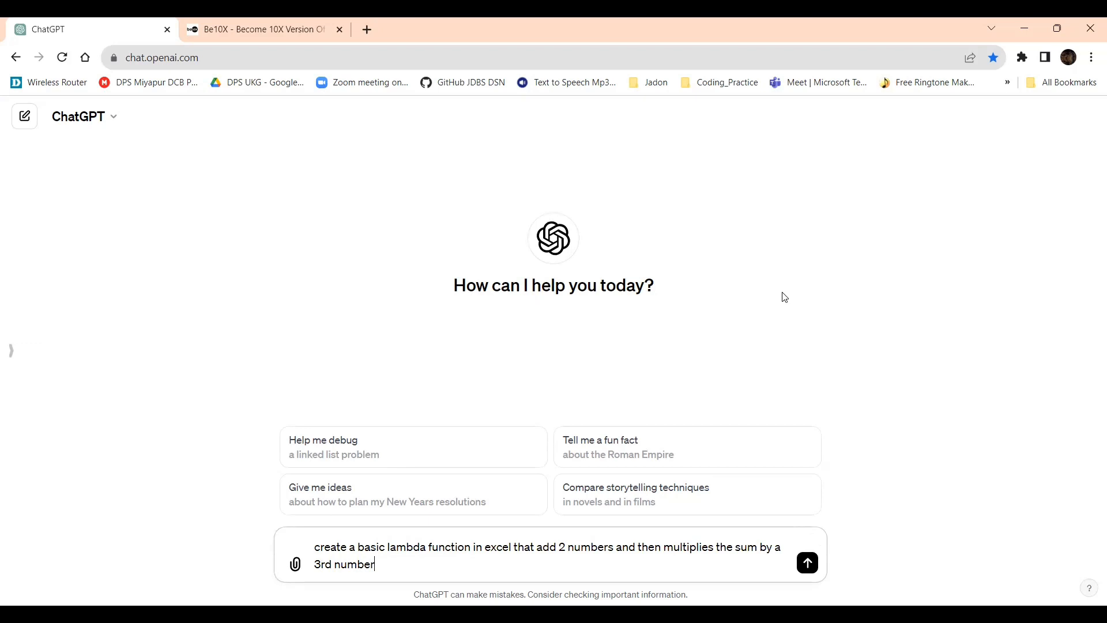
text(with an ex)
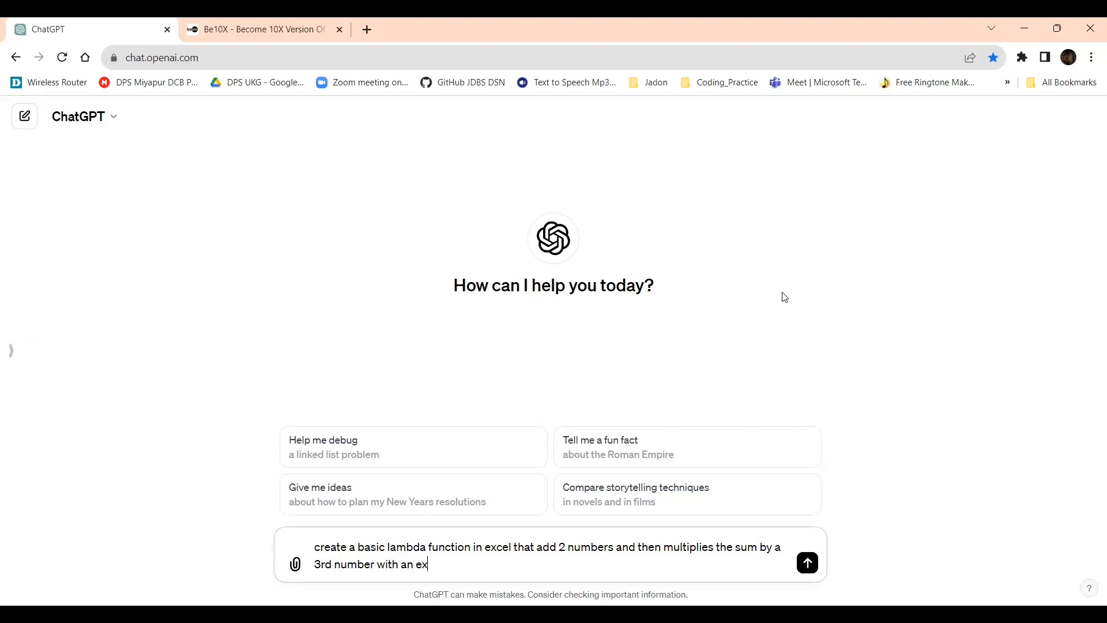
text(ample)
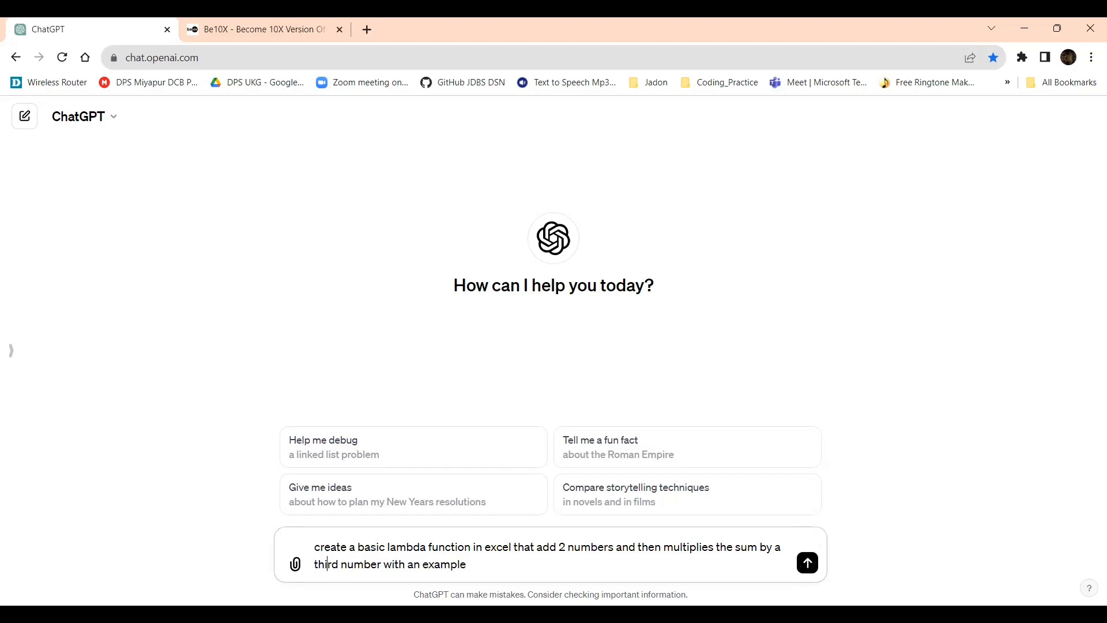
mouse_move(751, 334)
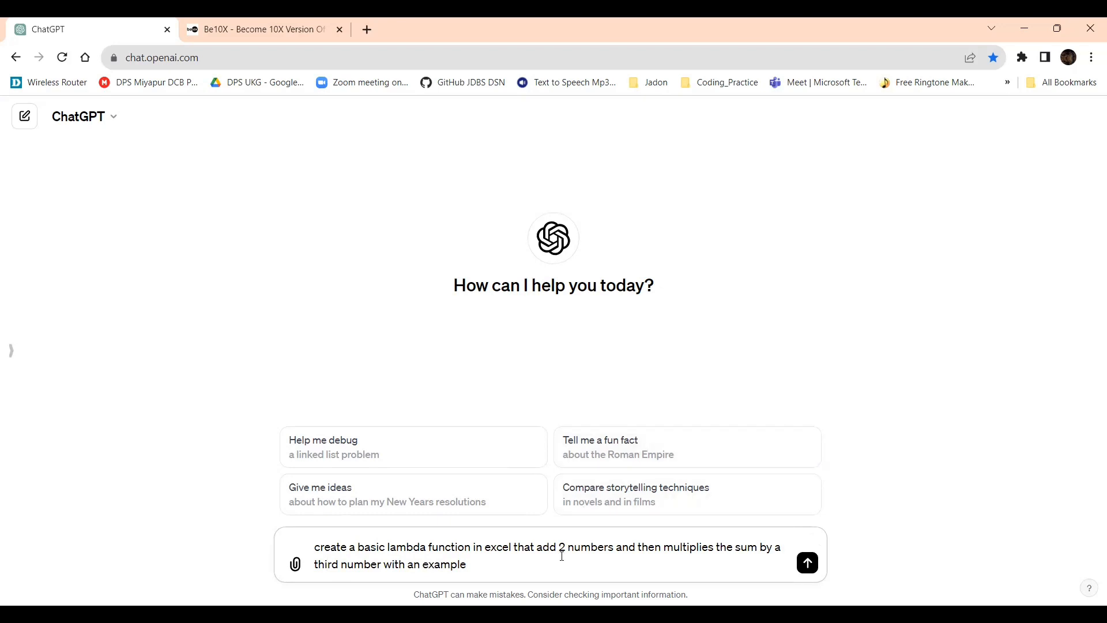
mouse_move(807, 563)
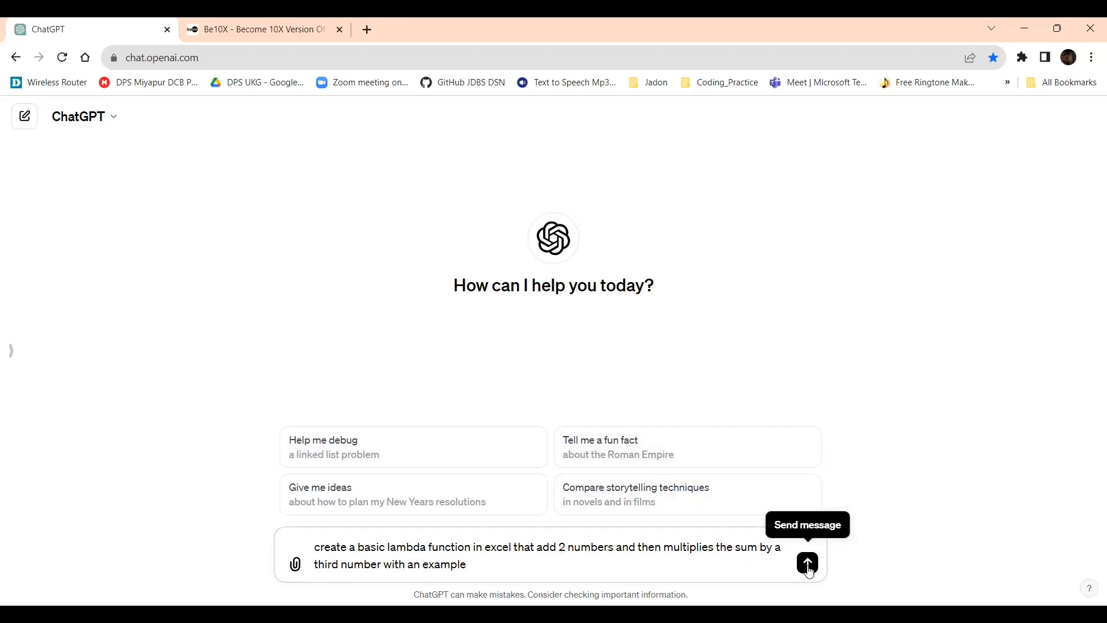
Send the request, read the (2 + 3) × 4 explanation, and select the inline =LAMBDA(a,b,c,(a+b)*c)(2,3,4) formula.
click(808, 565)
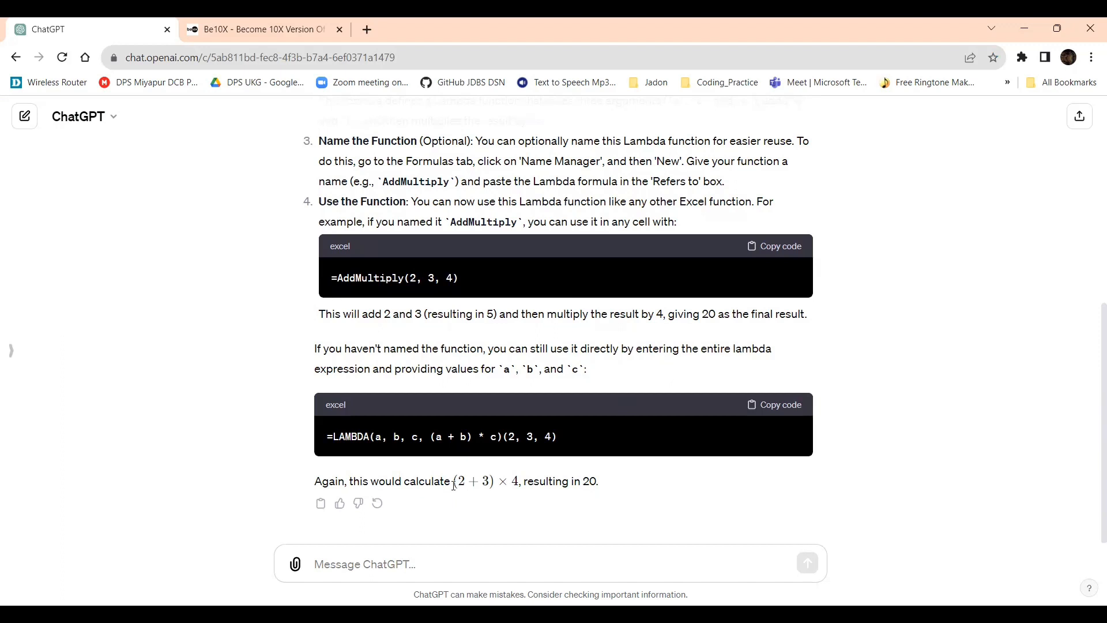
drag(456, 481, 480, 481)
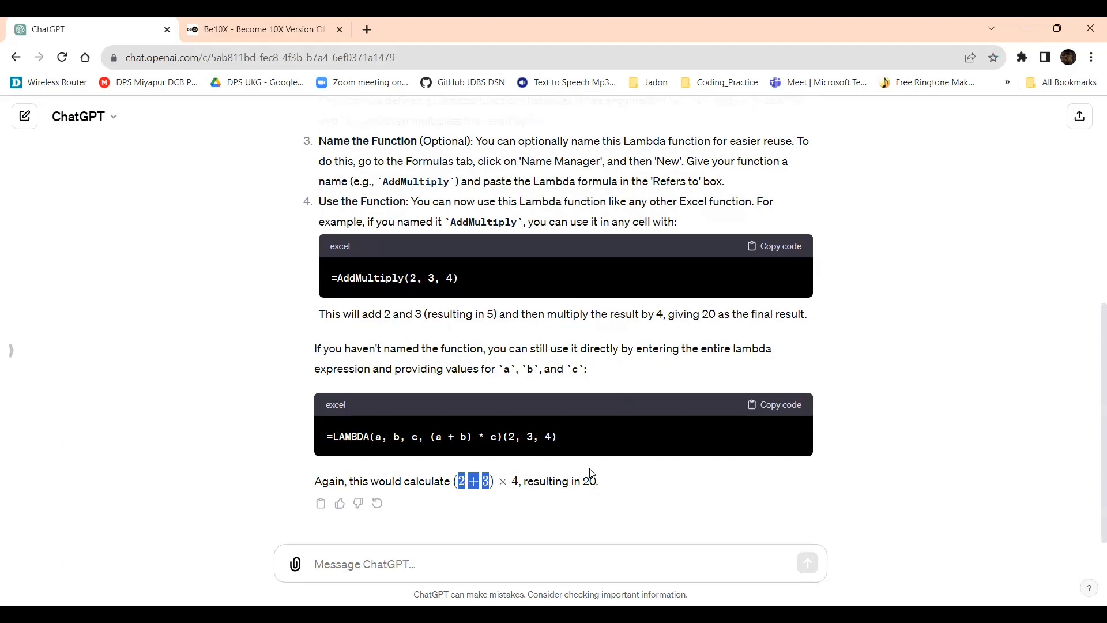
mouse_move(624, 447)
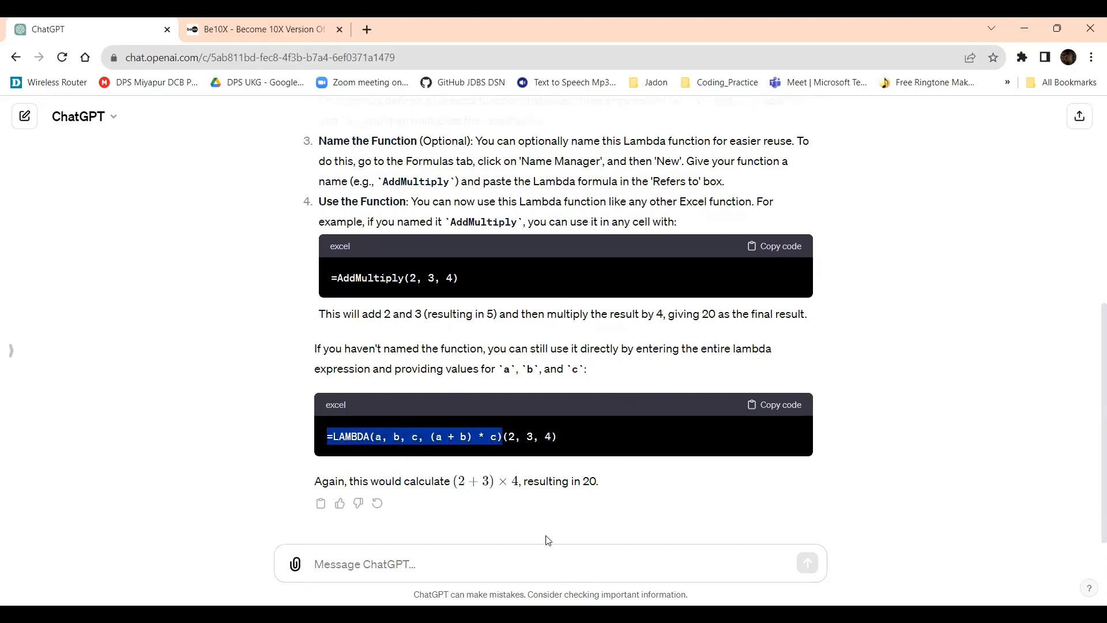
click(530, 435)
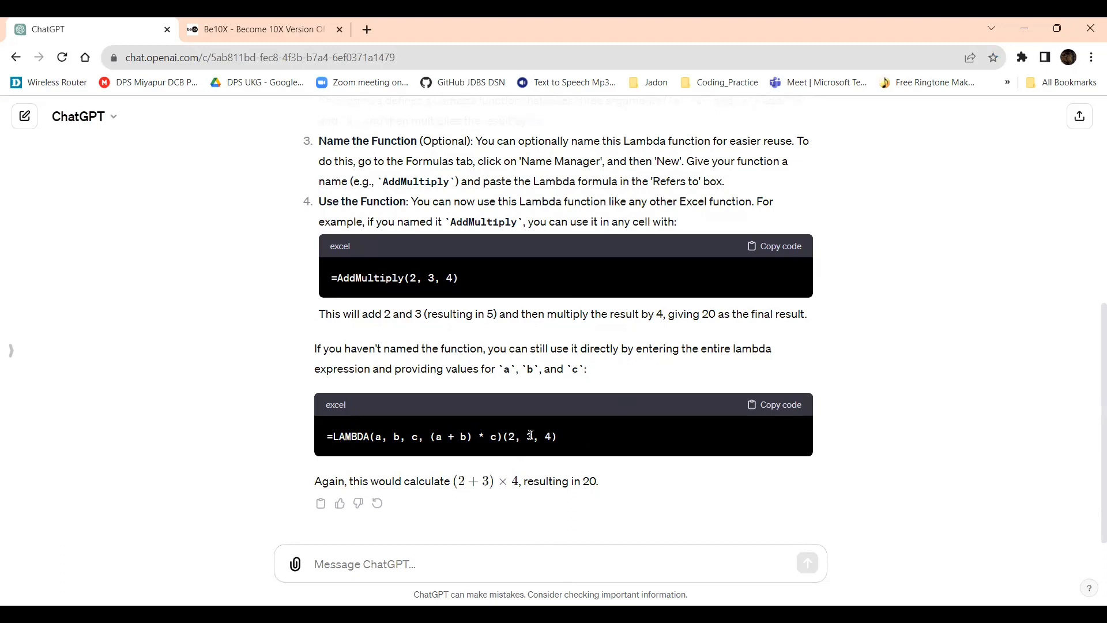
drag(507, 436, 555, 436)
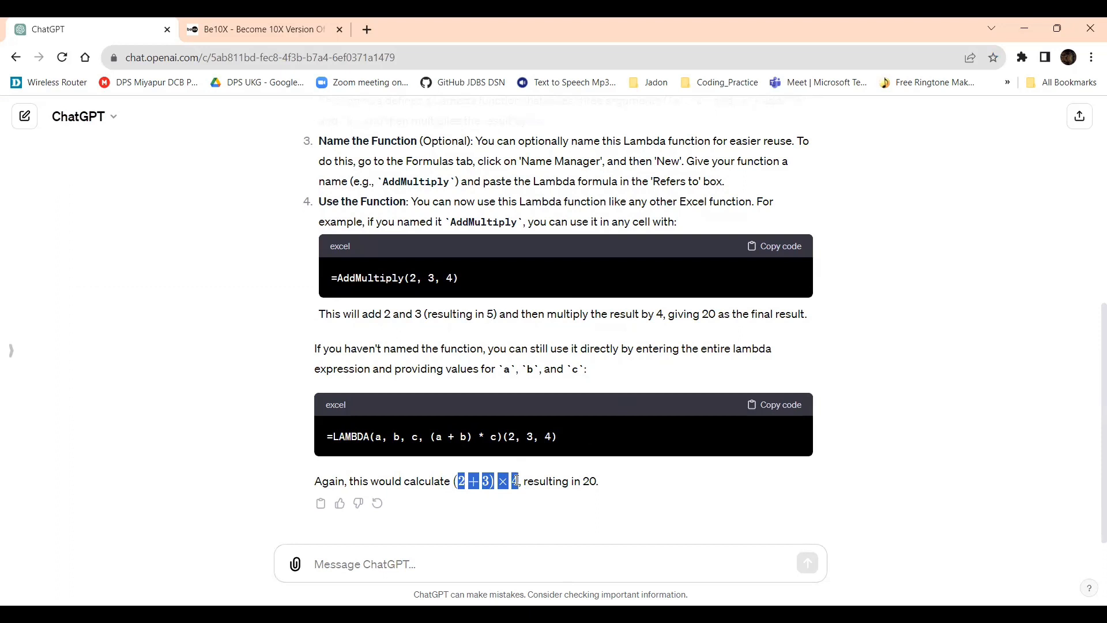
mouse_move(558, 520)
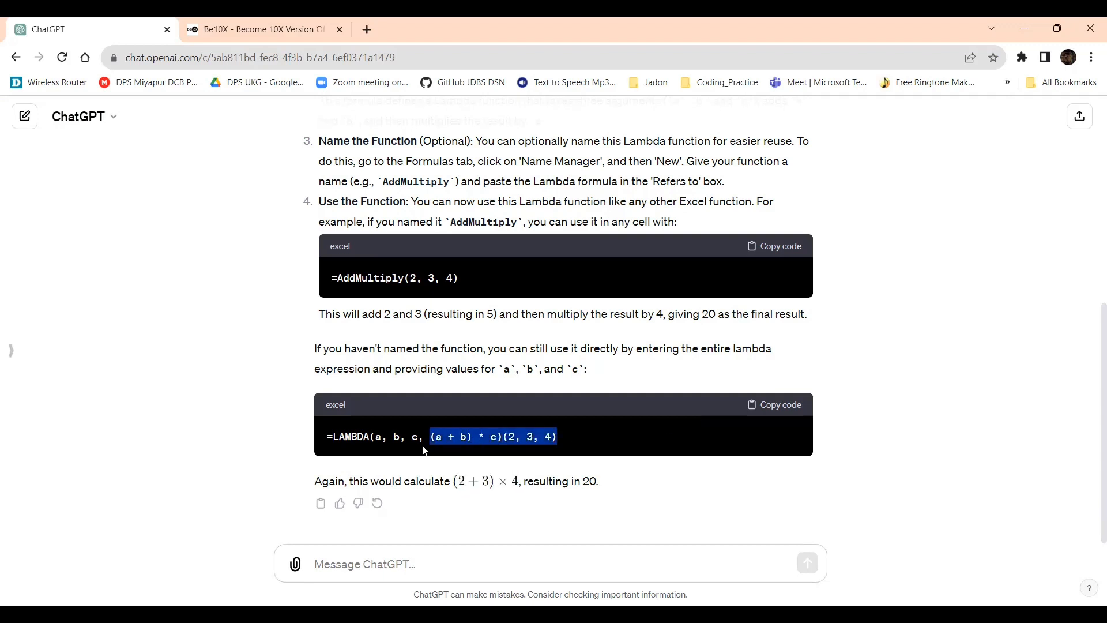
drag(439, 436, 325, 436)
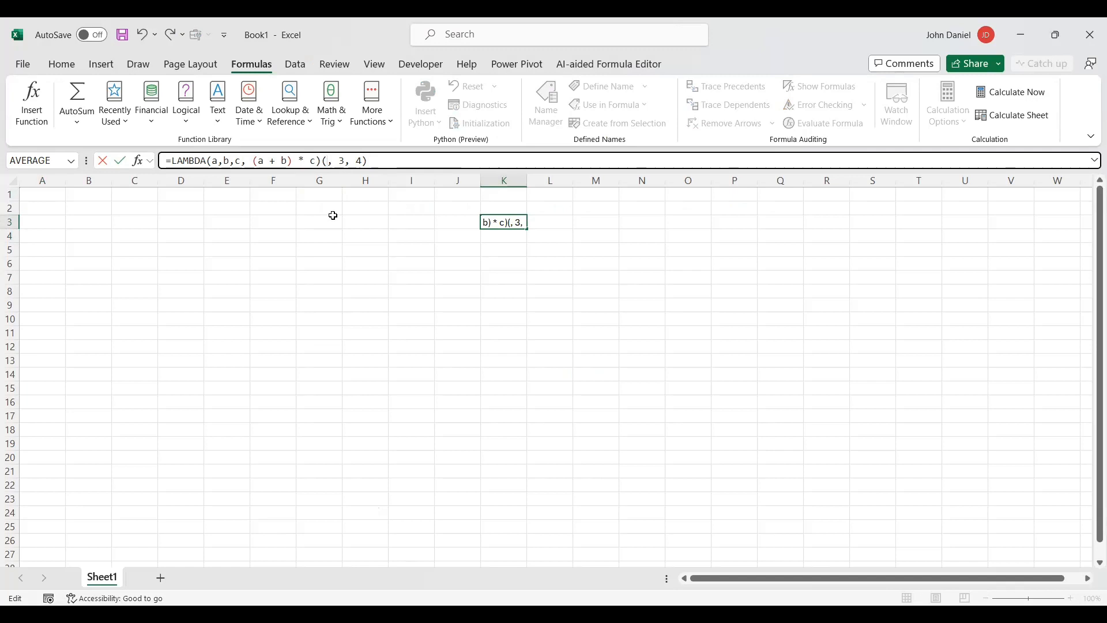
Confirm the inline formula =LAMBDA(a,b,c,(a+b)*c)(5,3,4) in K3.
key(enter)
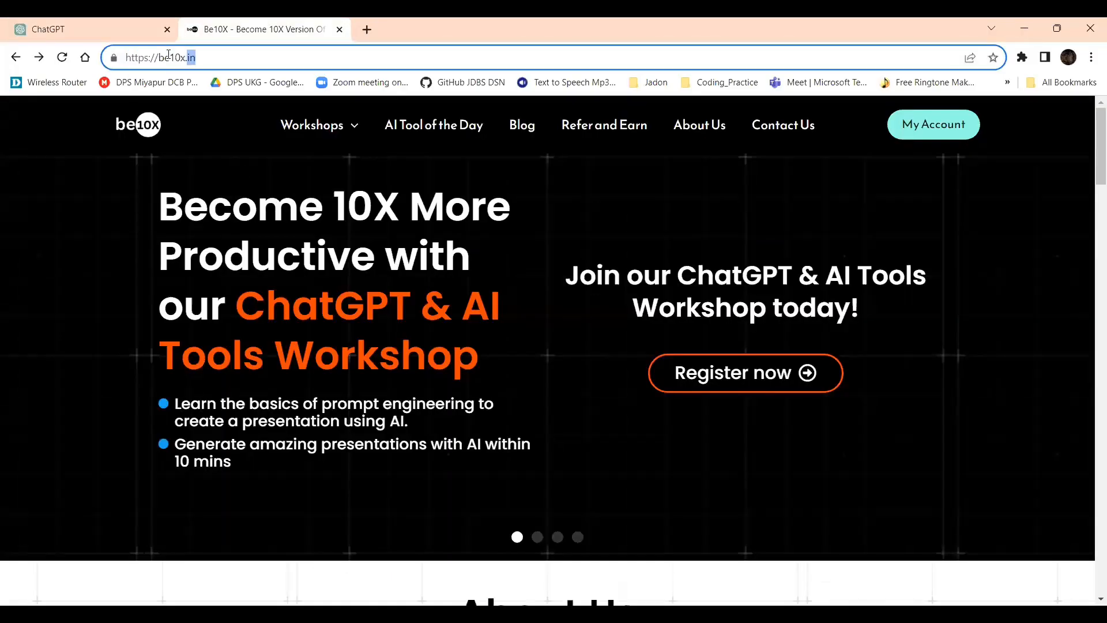
Browse the Be10X homepage and go to the Office using AI workshop's registration page.
scroll(down, 3)
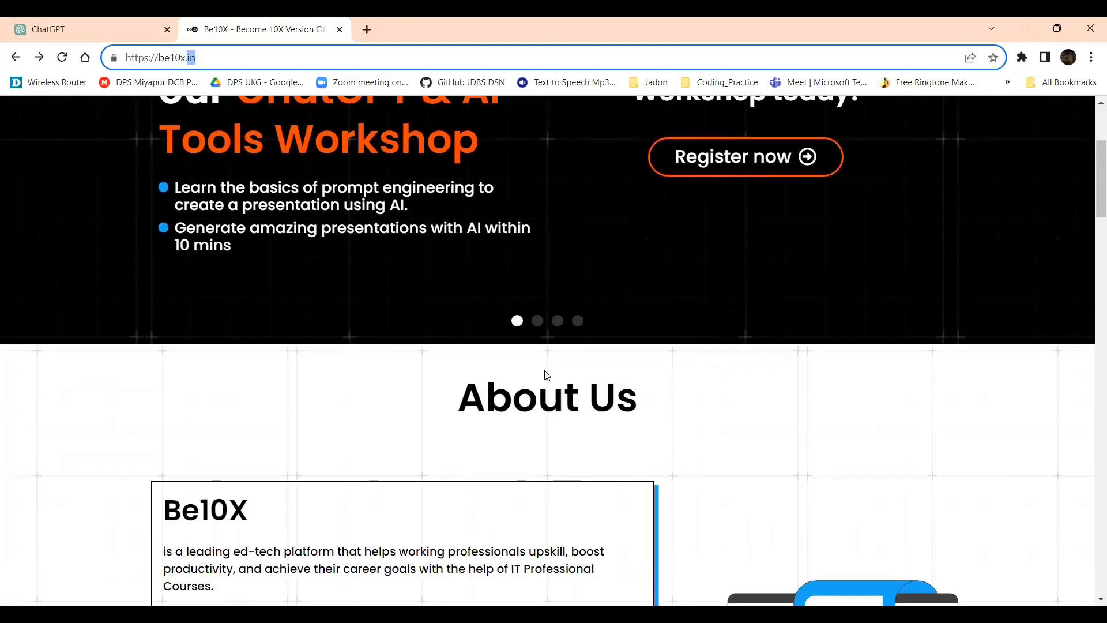
scroll(down, 3)
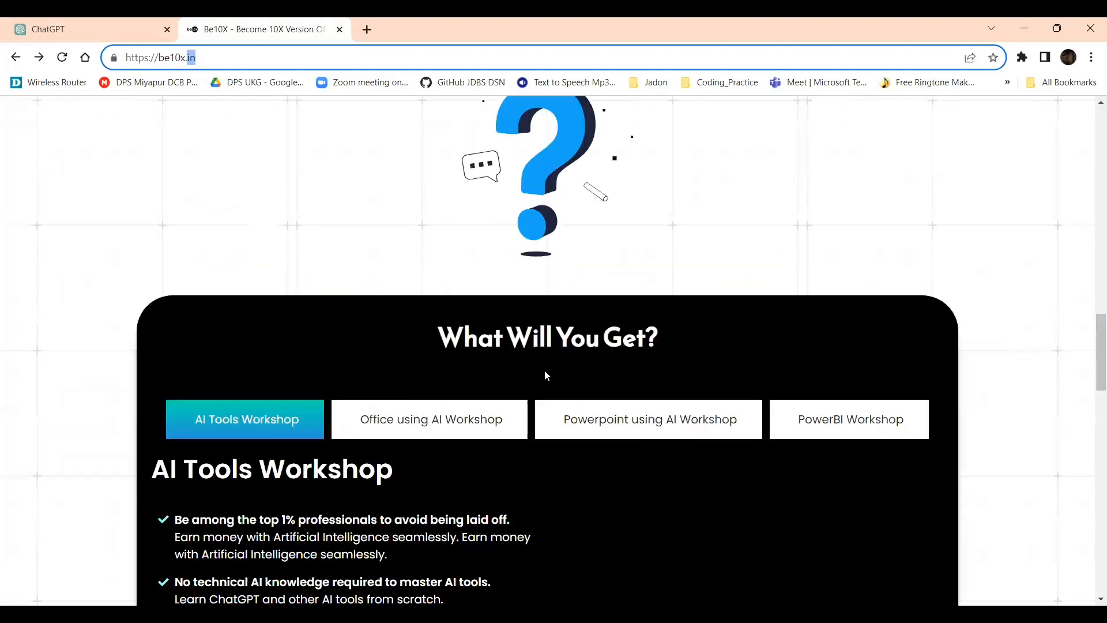
scroll(down, 3)
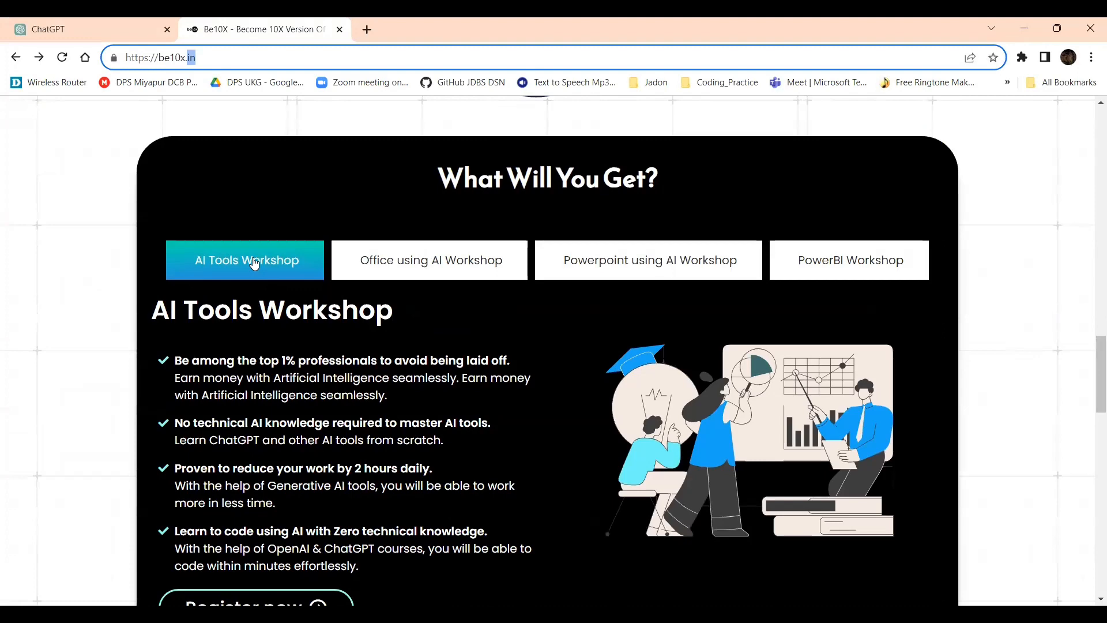
click(430, 259)
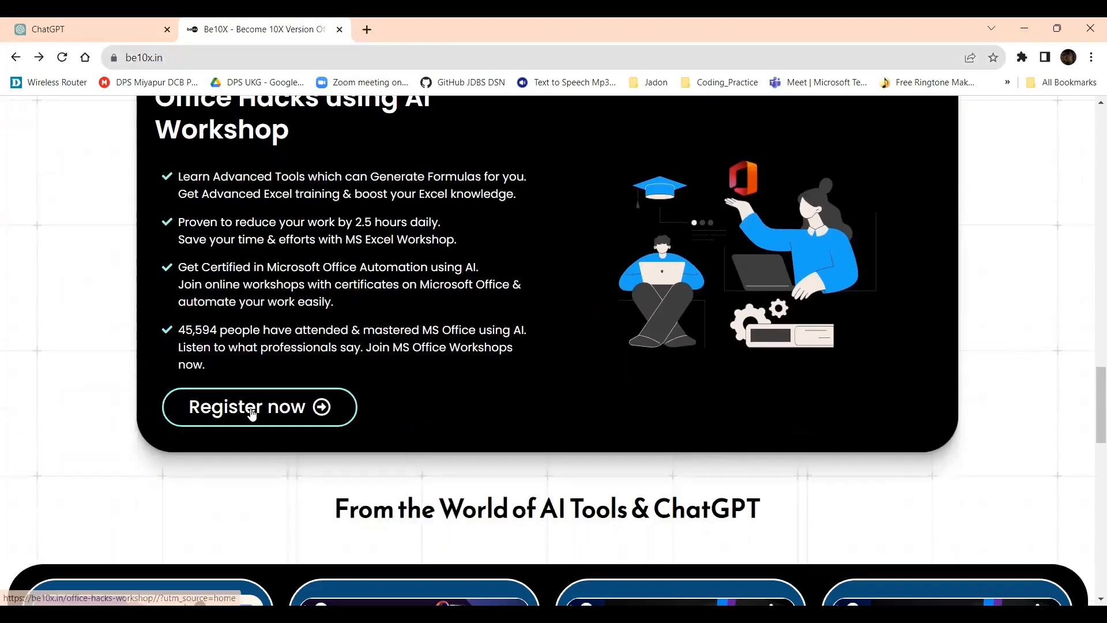
click(247, 407)
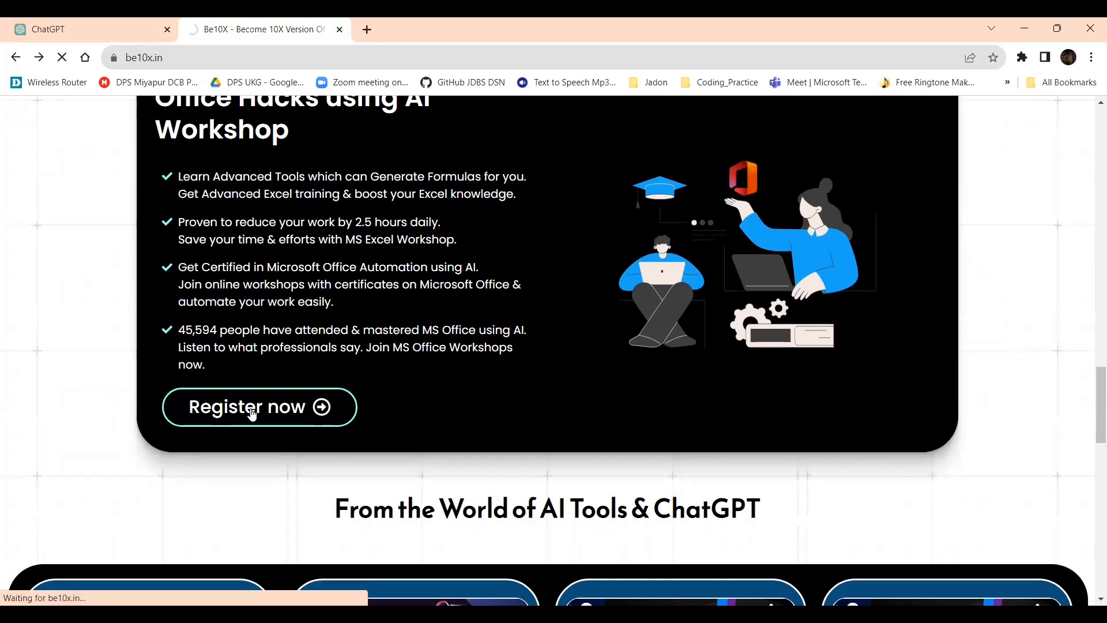
click(259, 408)
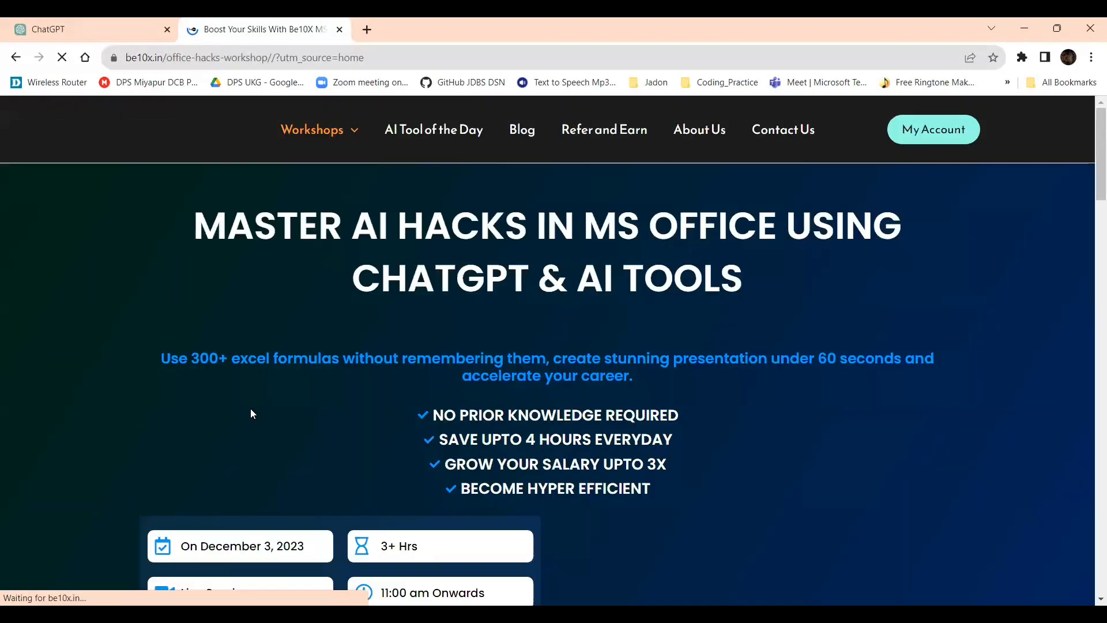
Read through what the Office Hacks workshop teaches, then return to the Excel workbook.
scroll(down, 3)
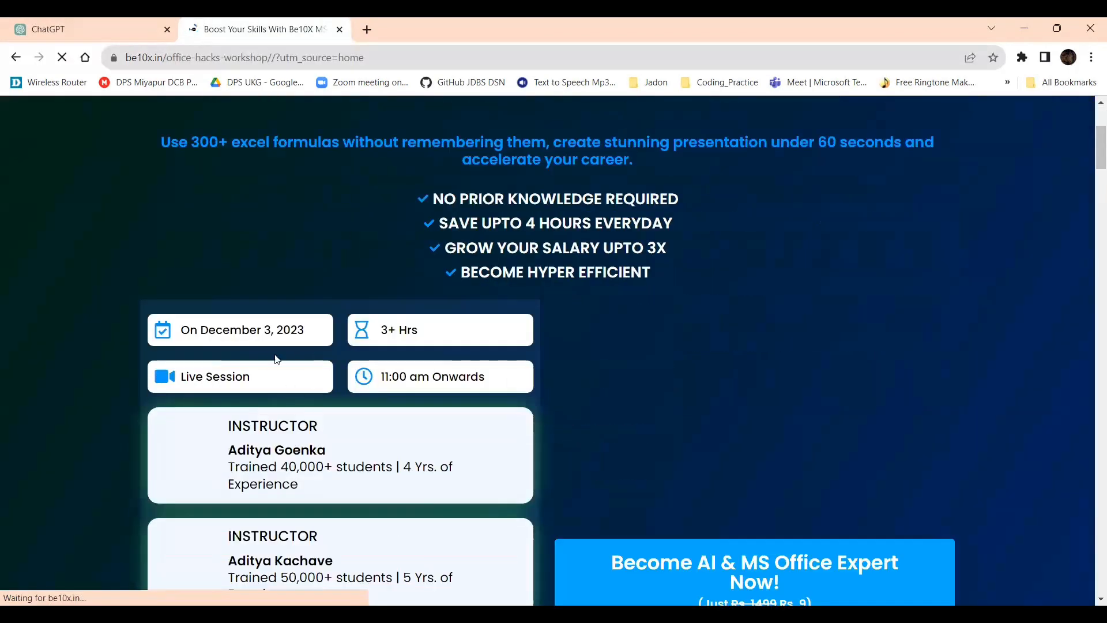
scroll(down, 3)
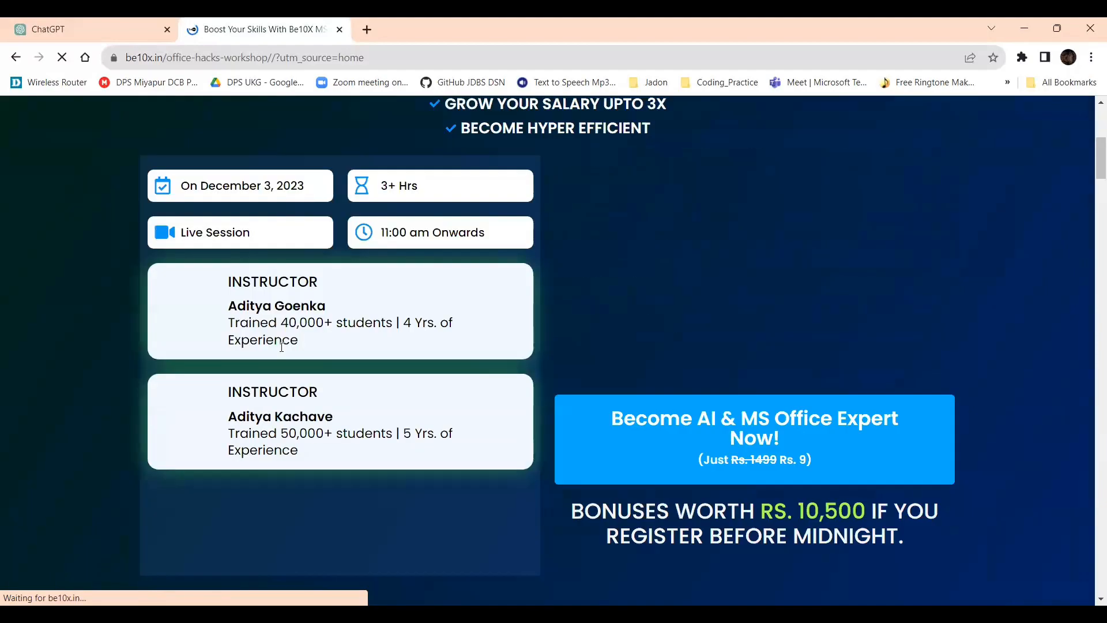
scroll(down, 3)
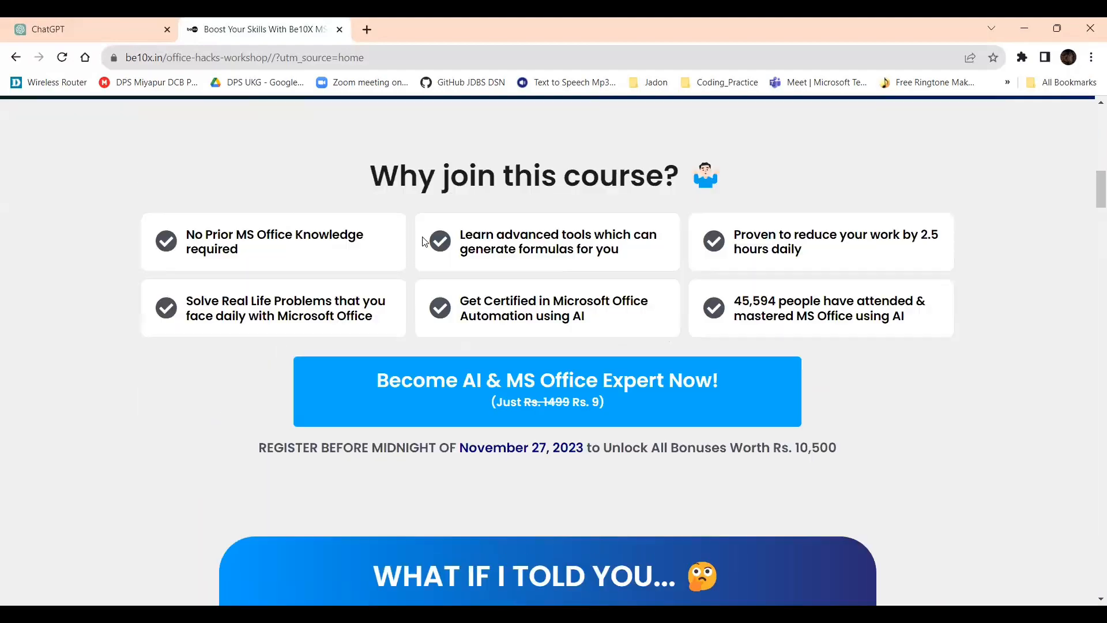
scroll(down, 3)
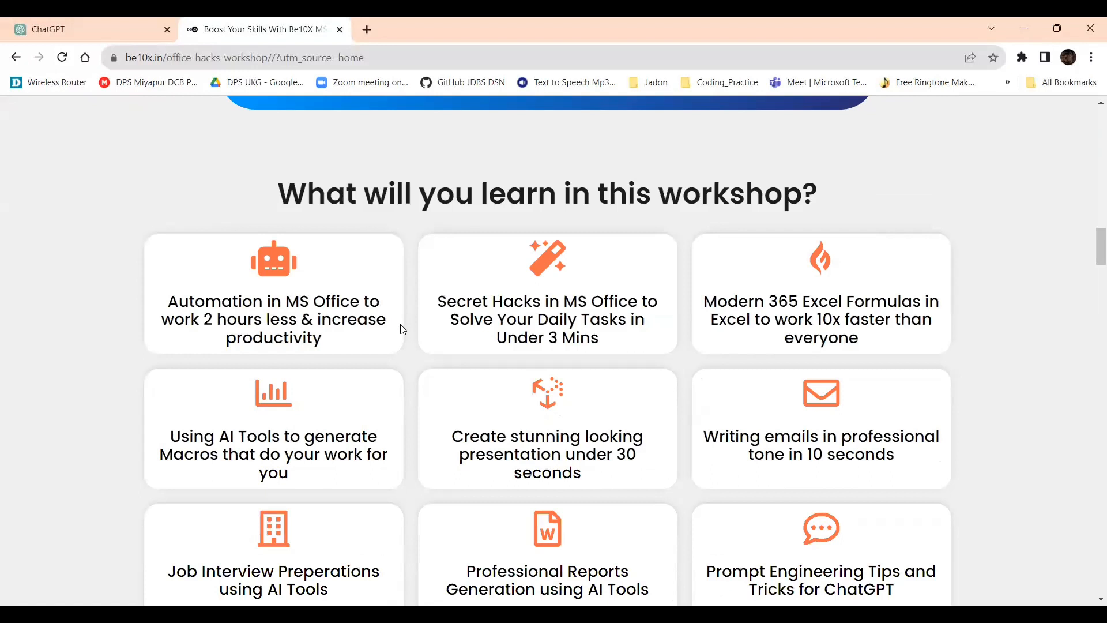
mouse_move(595, 285)
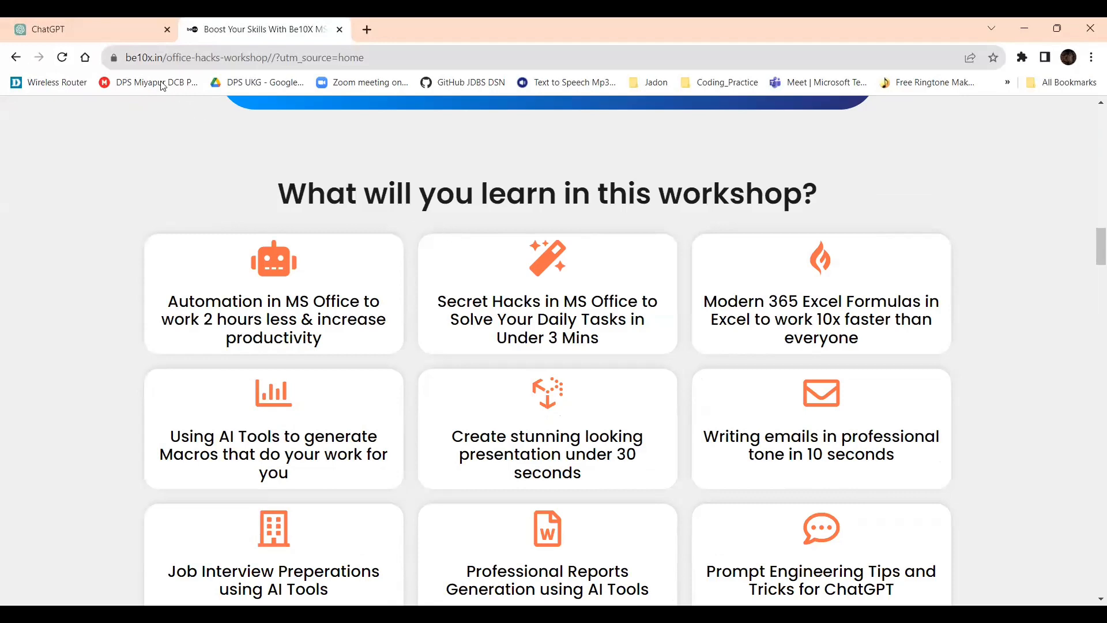
click(77, 29)
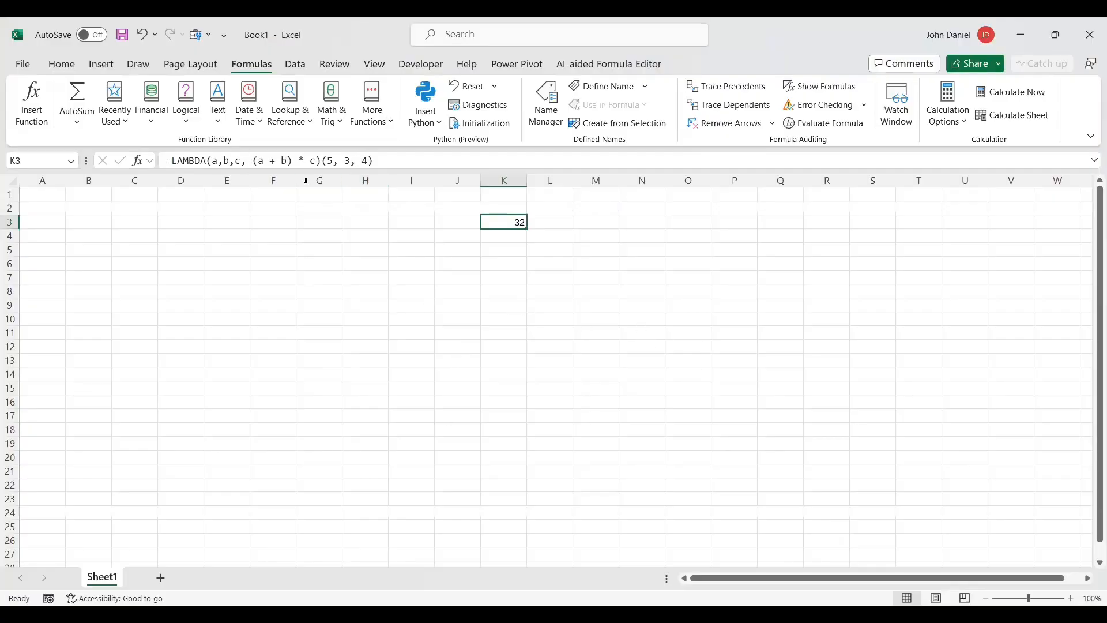
mouse_move(511, 277)
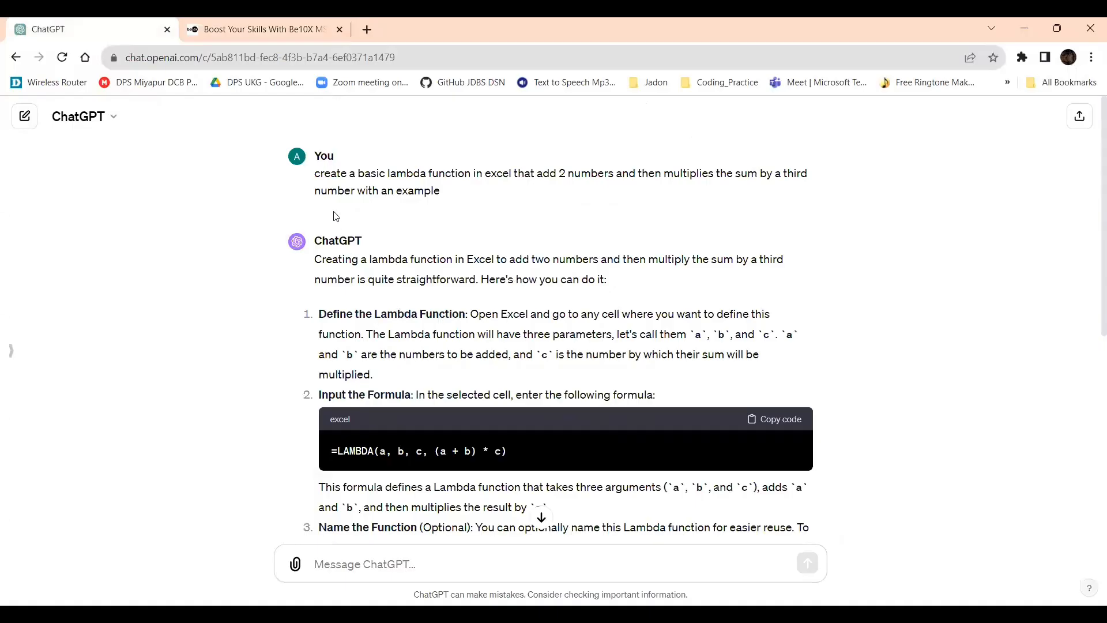
Ask ChatGPT 'what is lambda function in excel' and send it.
scroll(down, 3)
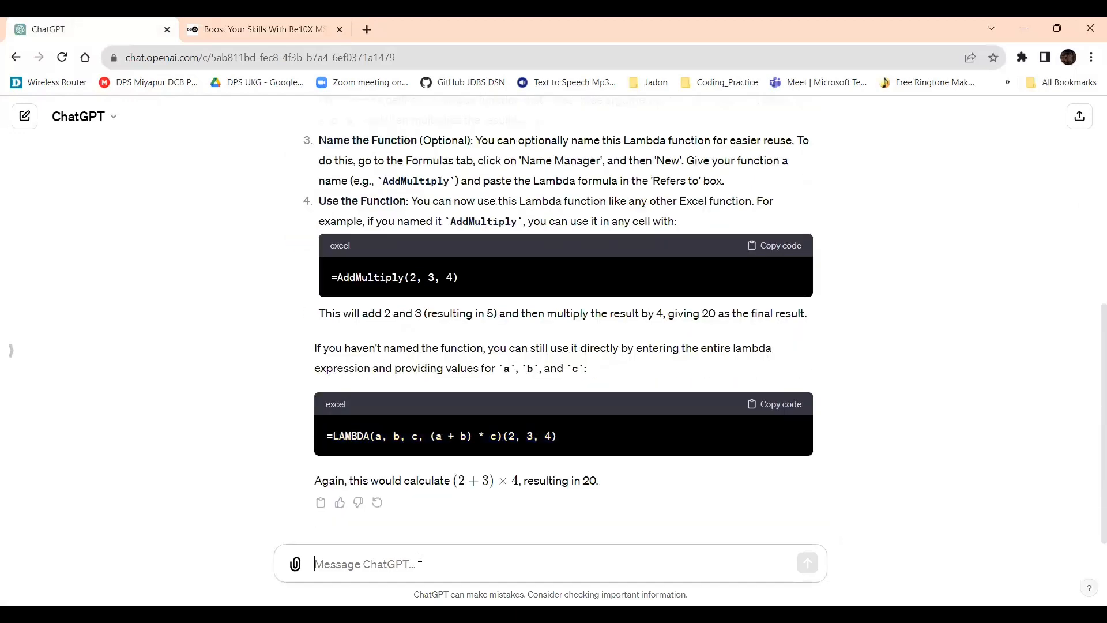
text(what is lambda function)
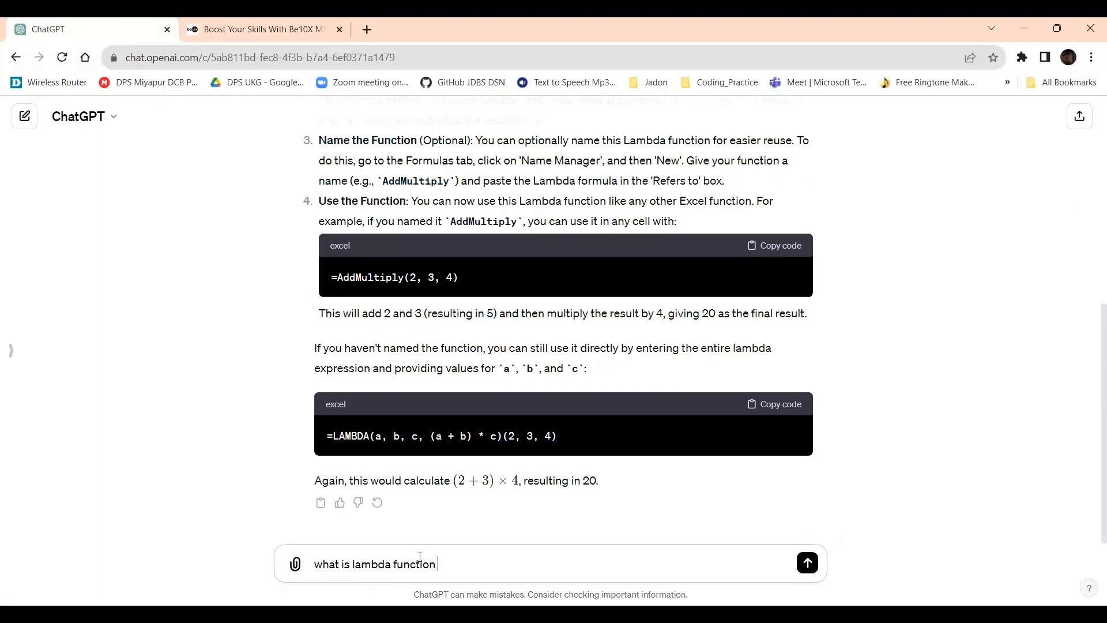
text(in excel)
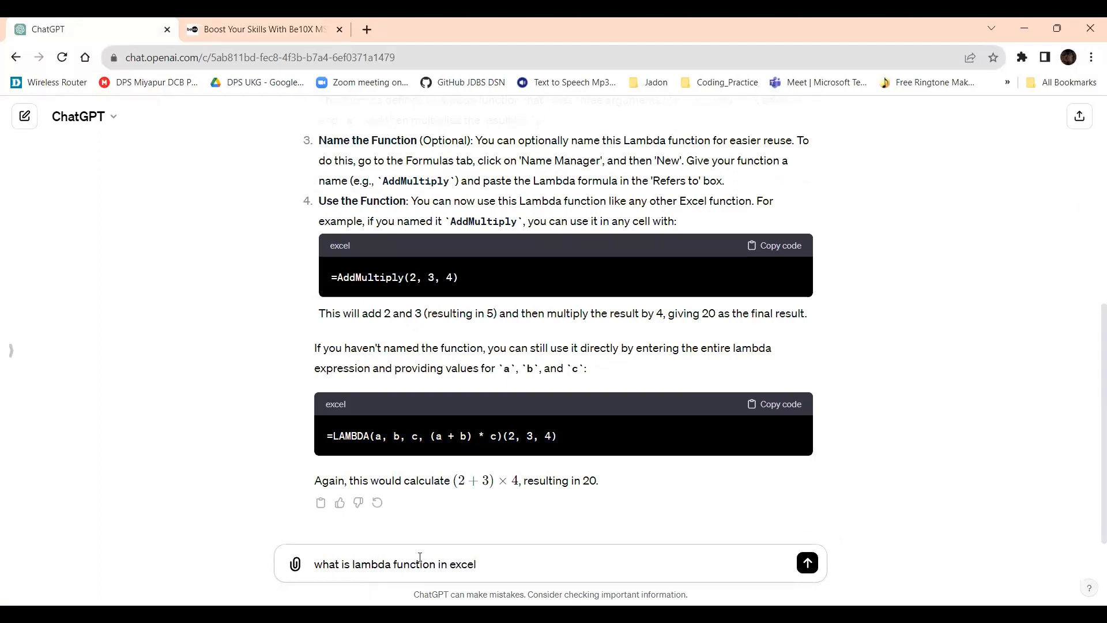
click(806, 564)
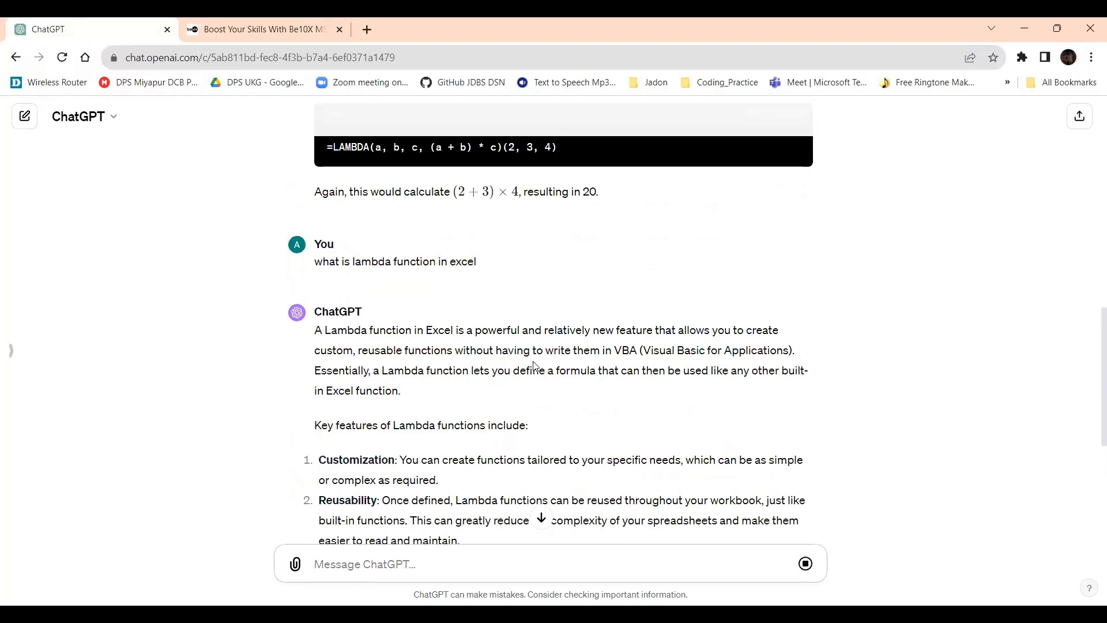
mouse_move(622, 352)
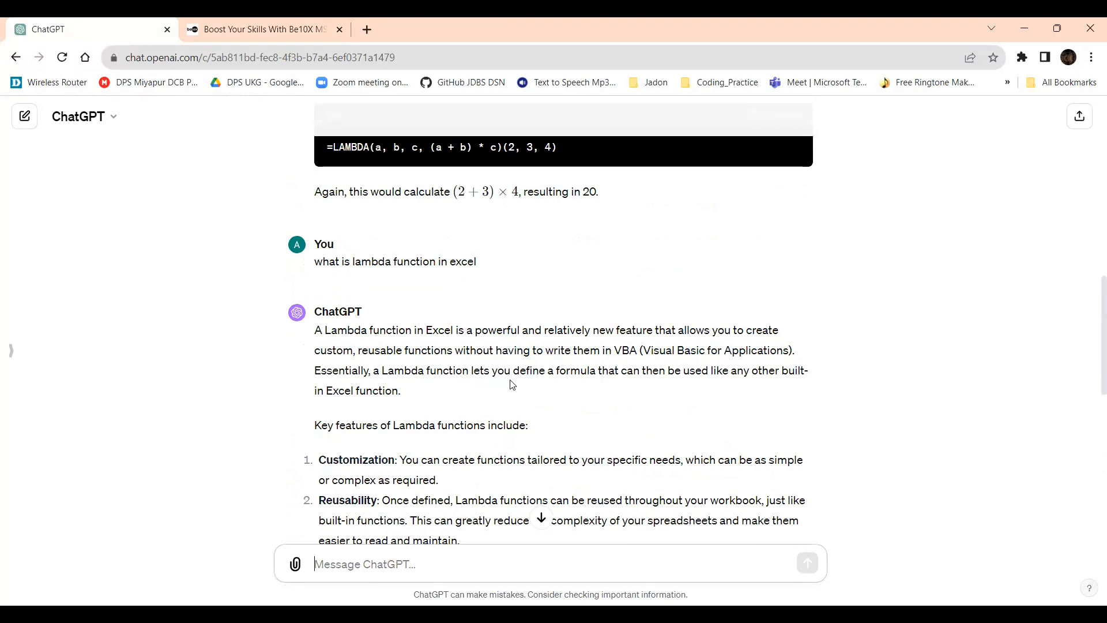
mouse_move(595, 390)
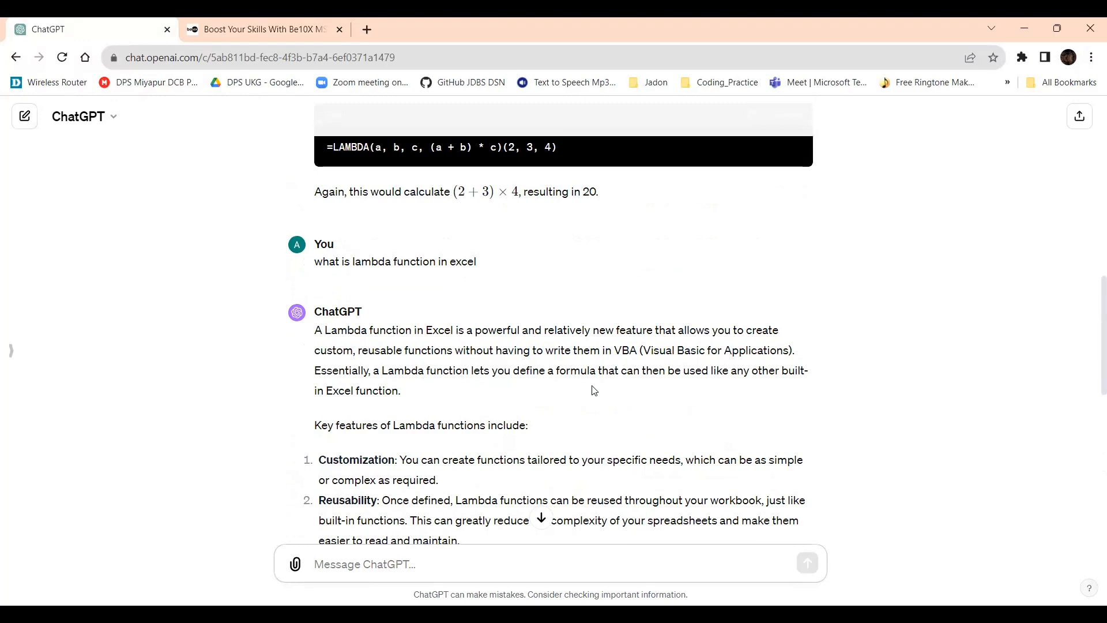
mouse_move(504, 383)
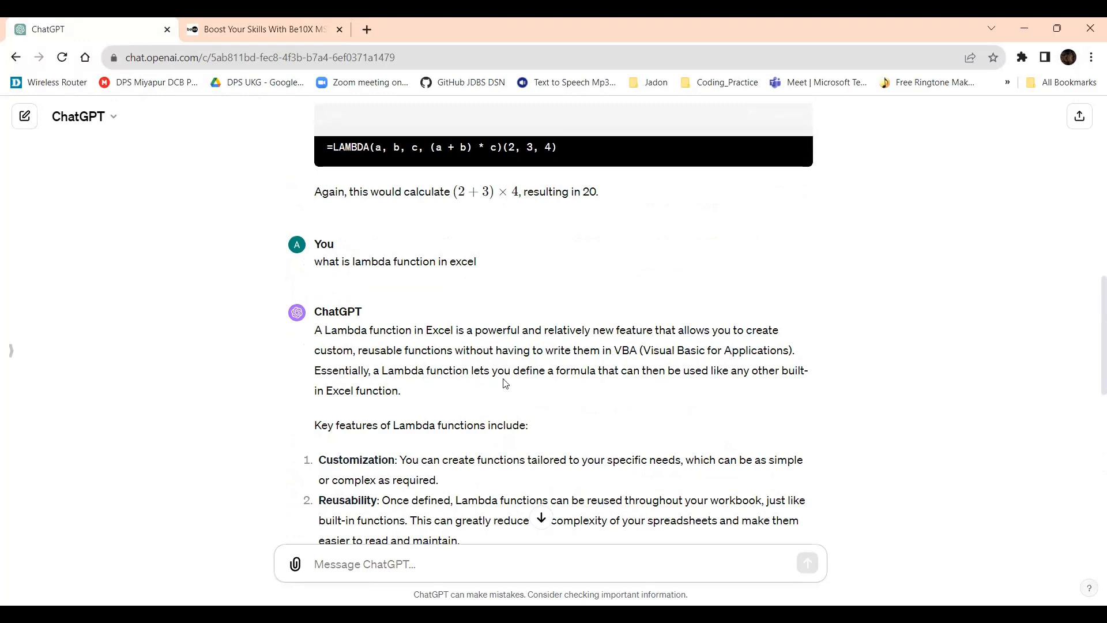
drag(373, 370, 400, 391)
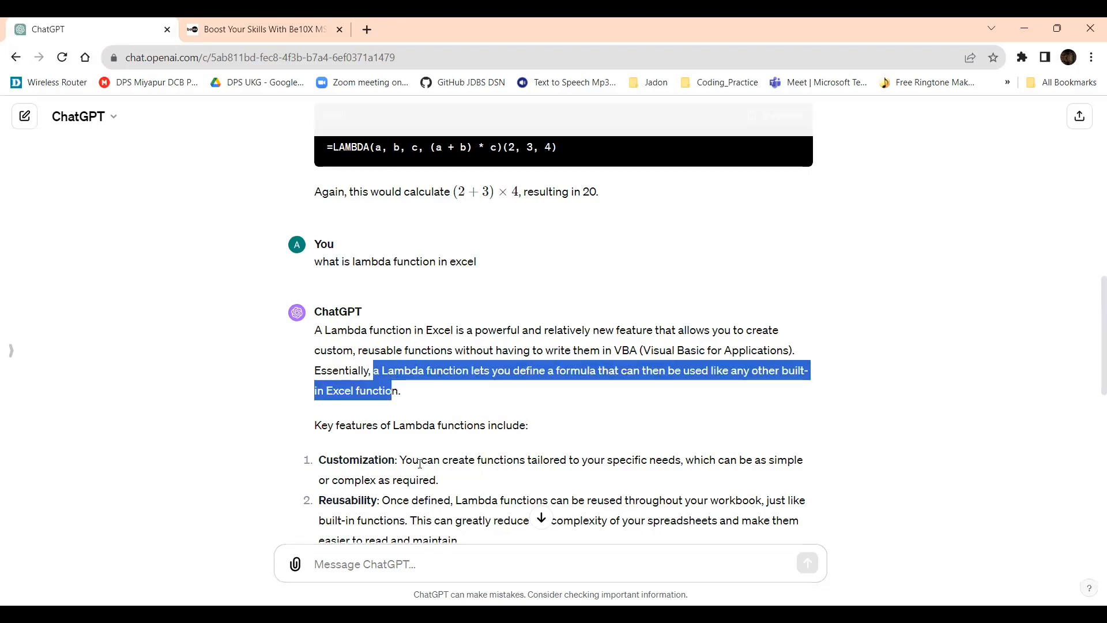
scroll(down, 3)
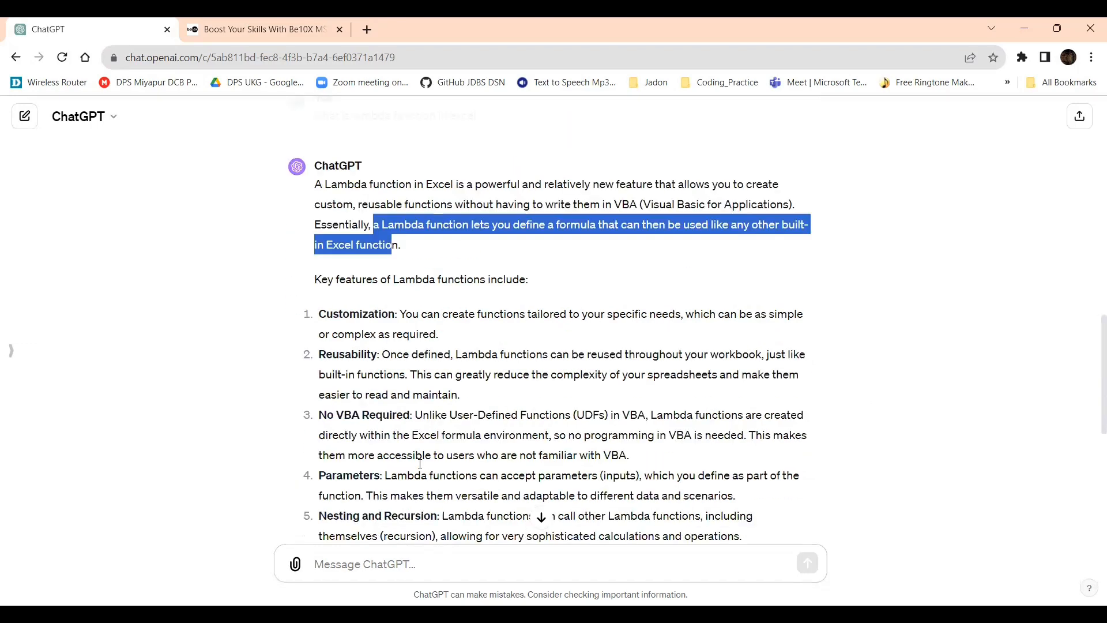
scroll(down, 3)
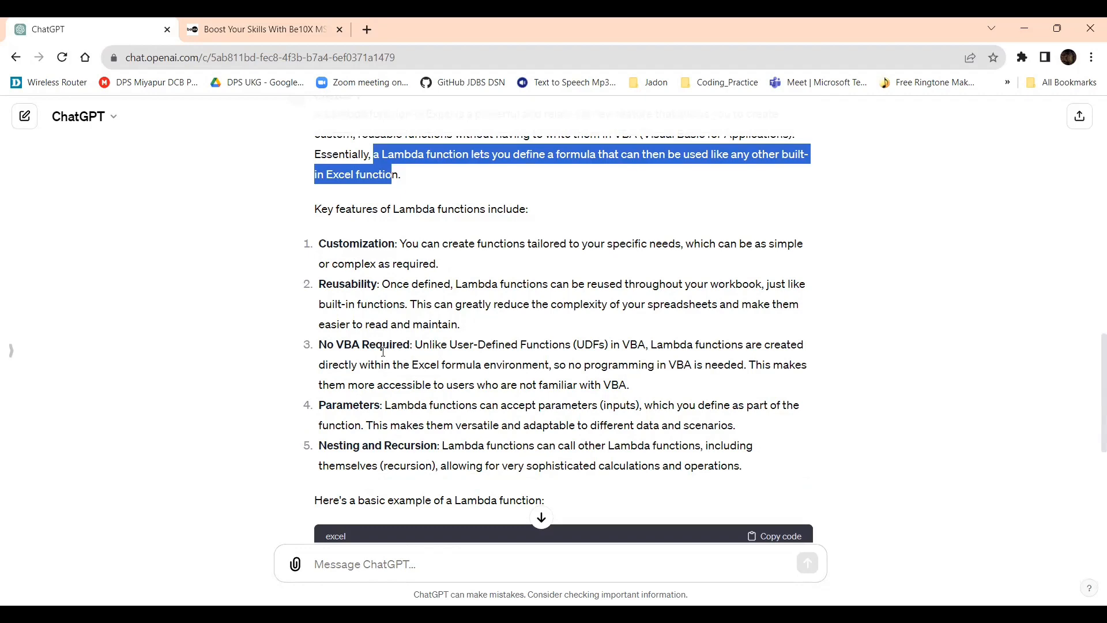
scroll(down, 3)
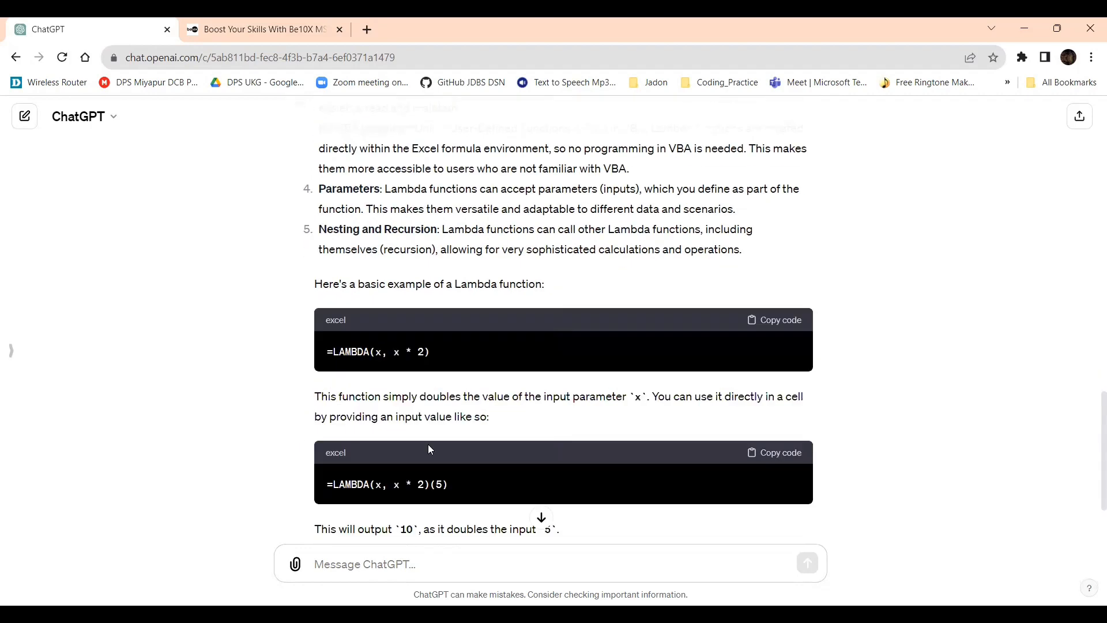
scroll(down, 3)
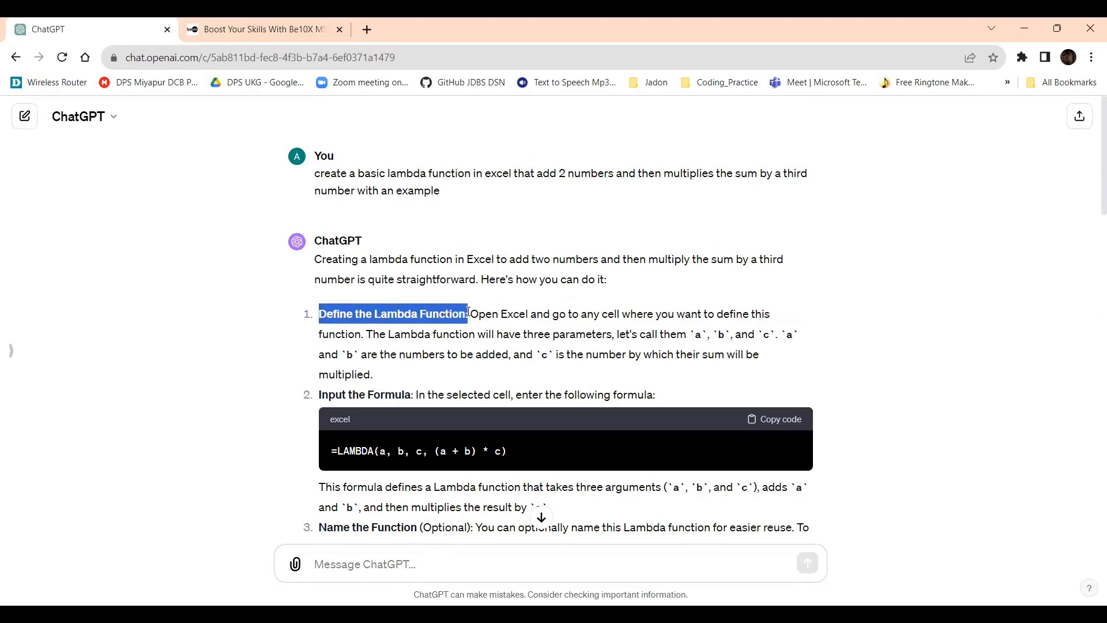
mouse_move(765, 330)
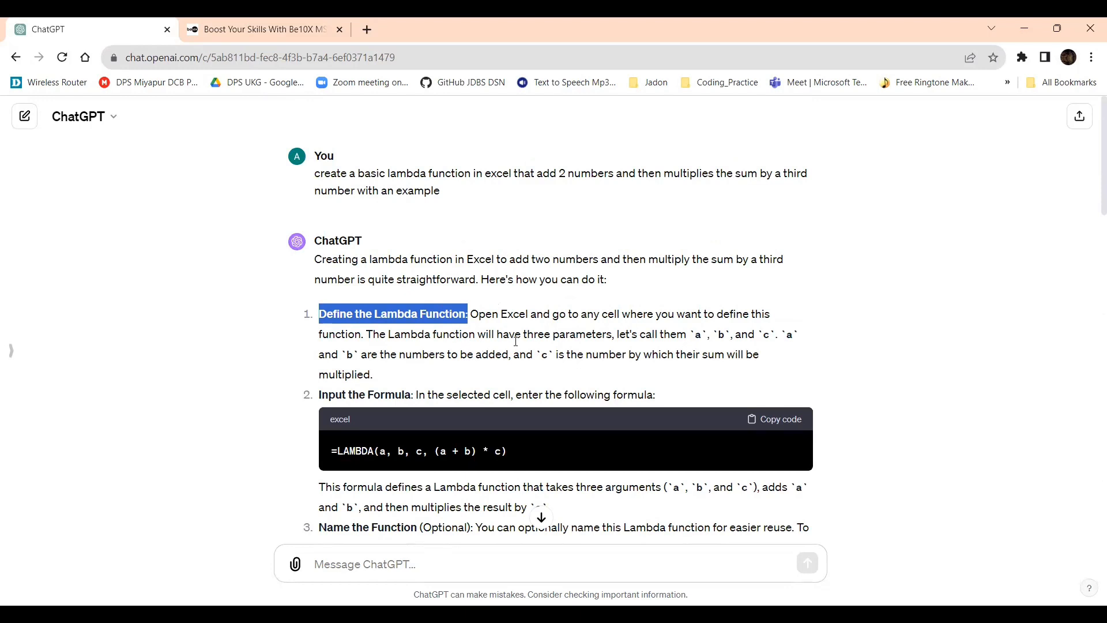
mouse_move(764, 358)
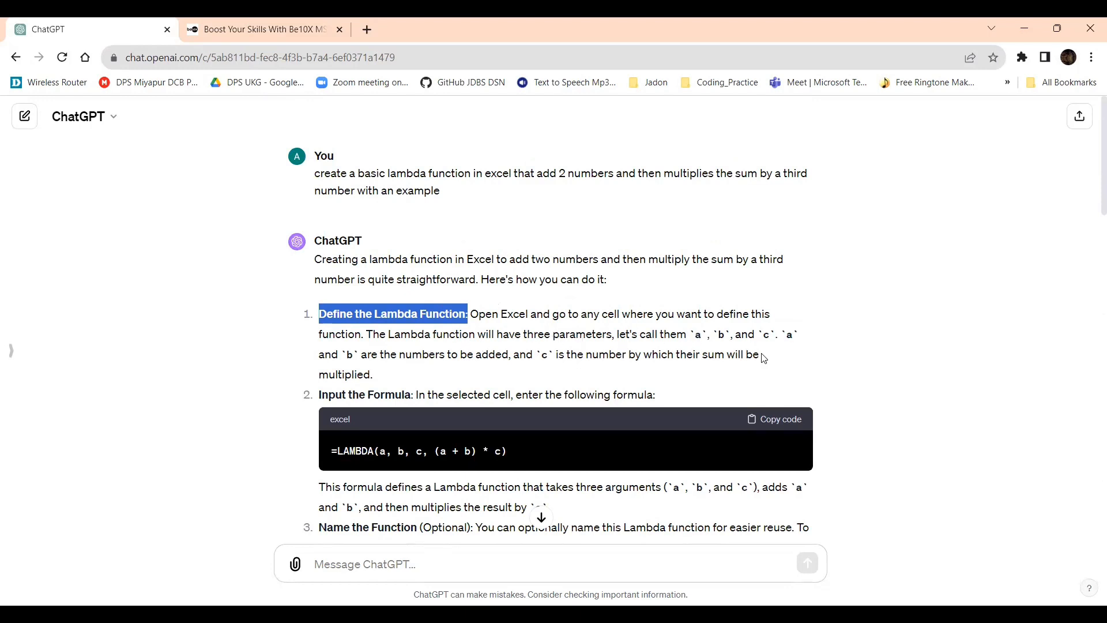
mouse_move(728, 365)
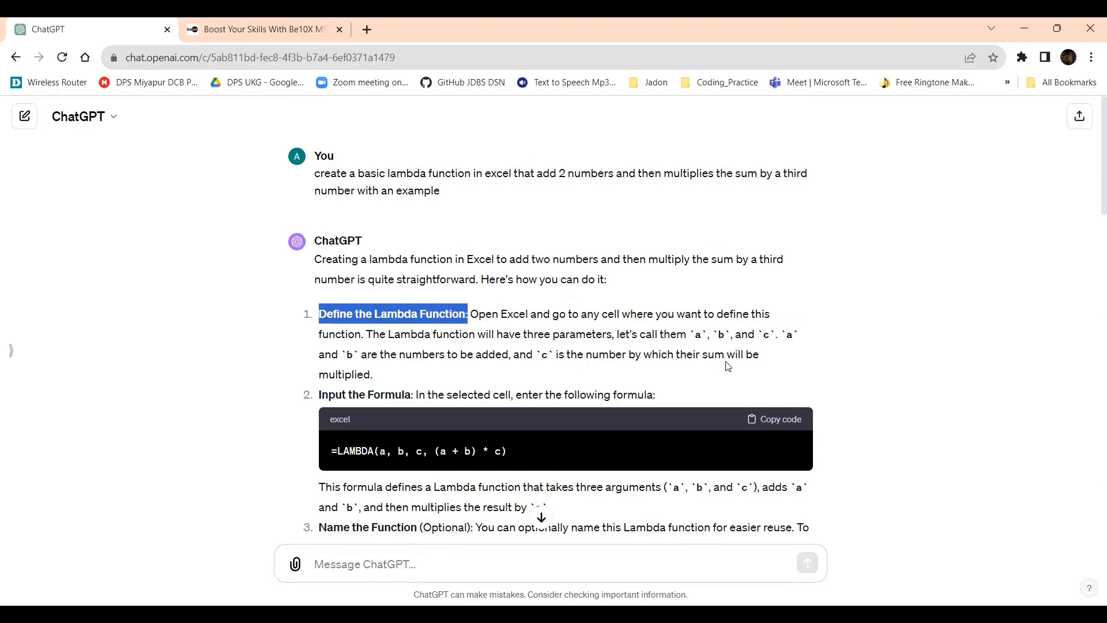
Find the AddMultiply answer and copy the =LAMBDA(a, b, c, (a + b) * c) code block.
scroll(down, 3)
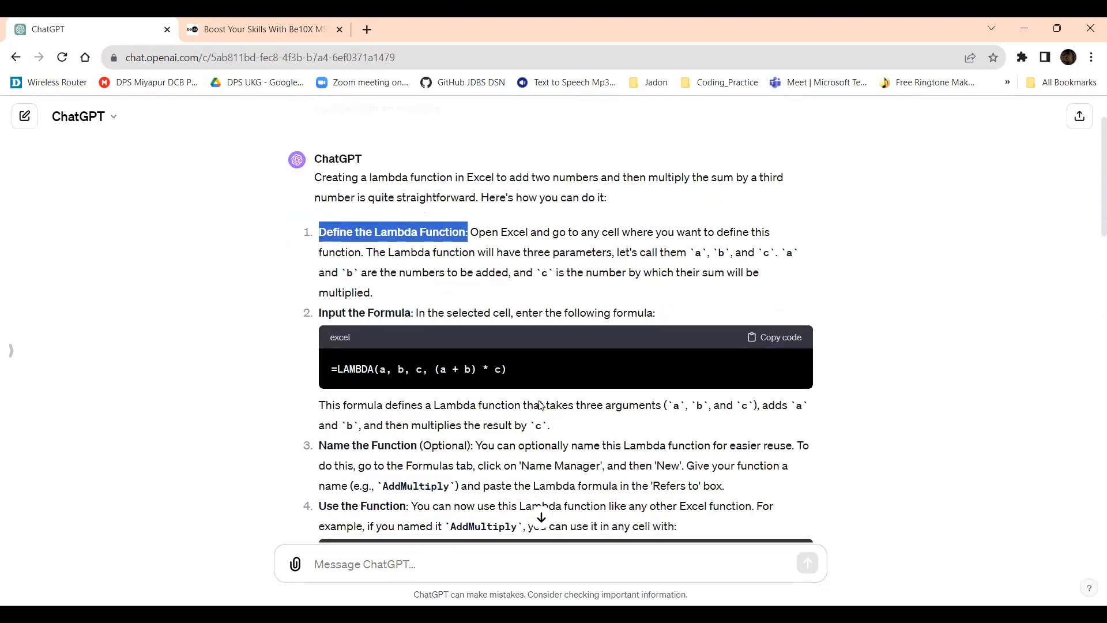
scroll(down, 3)
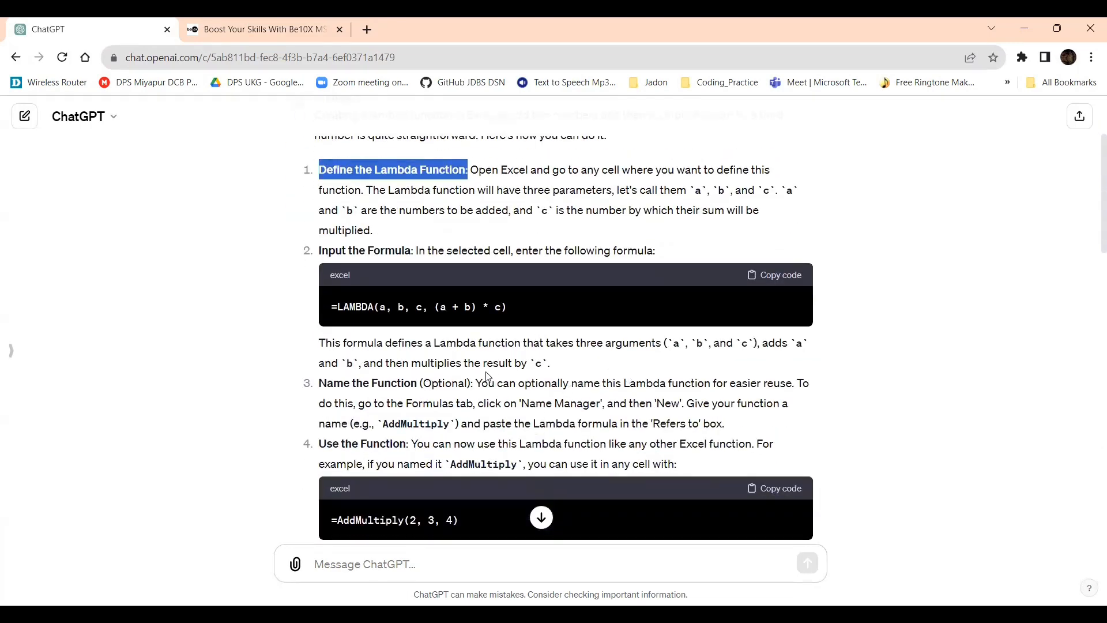
mouse_move(319, 339)
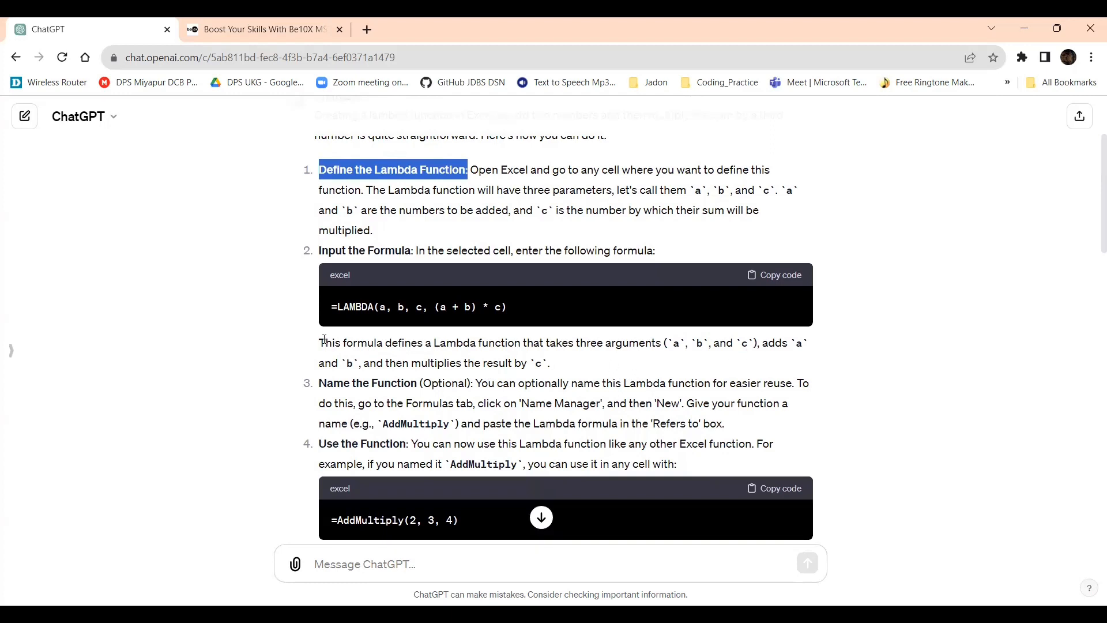
mouse_move(563, 336)
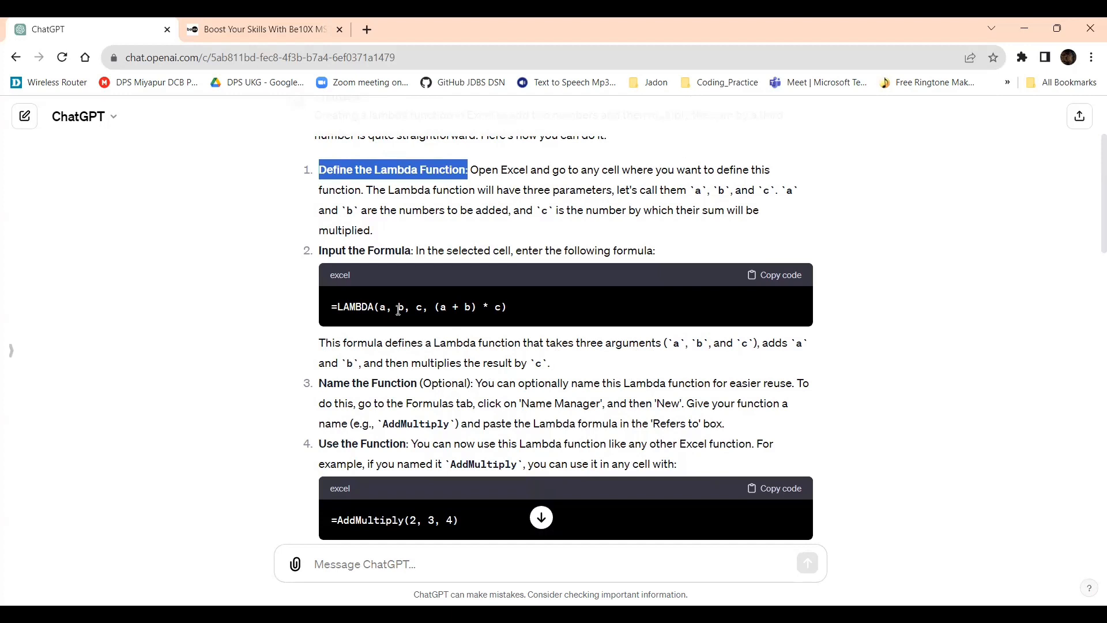
mouse_move(539, 359)
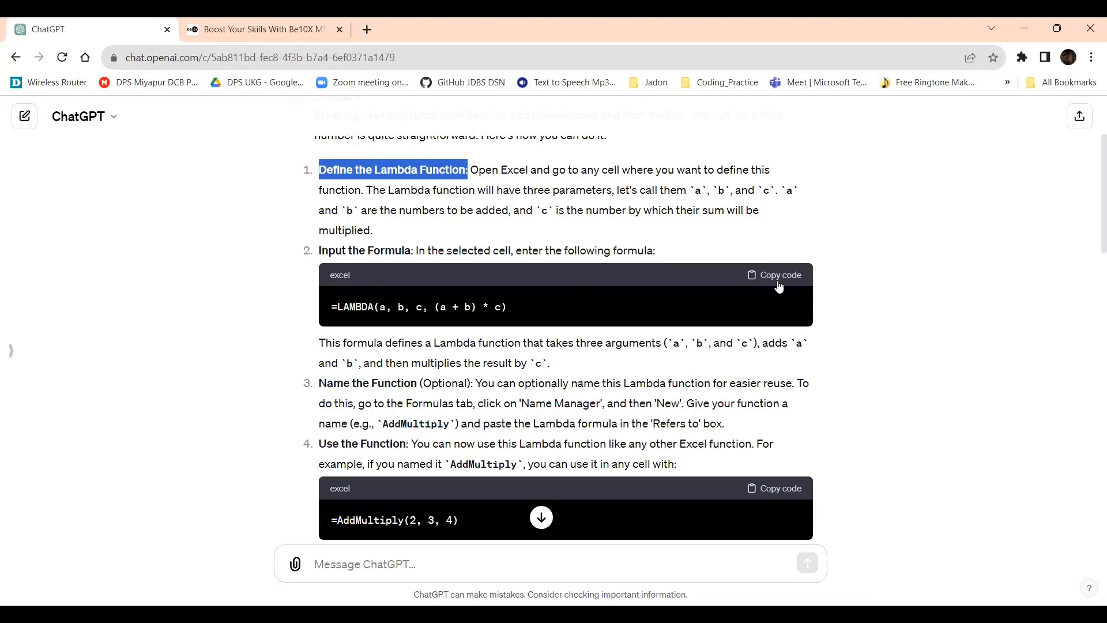
click(777, 275)
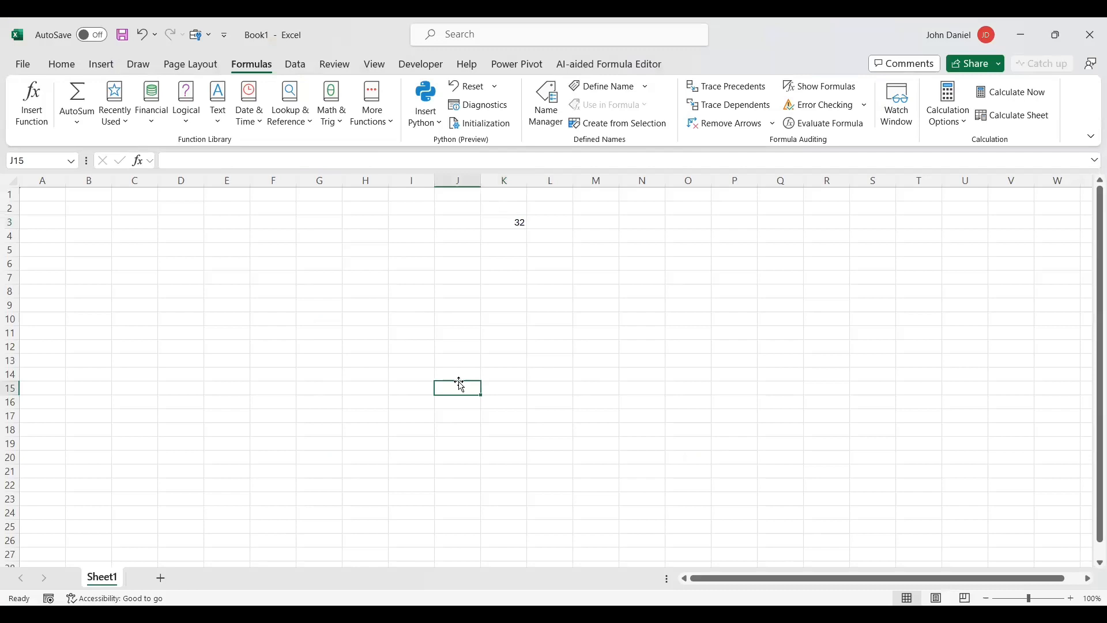
Clear the 32 from K3 and enter the bare =LAMBDA(a, b, c, (a + b) * c) in I10, giving #CALC!
click(504, 222)
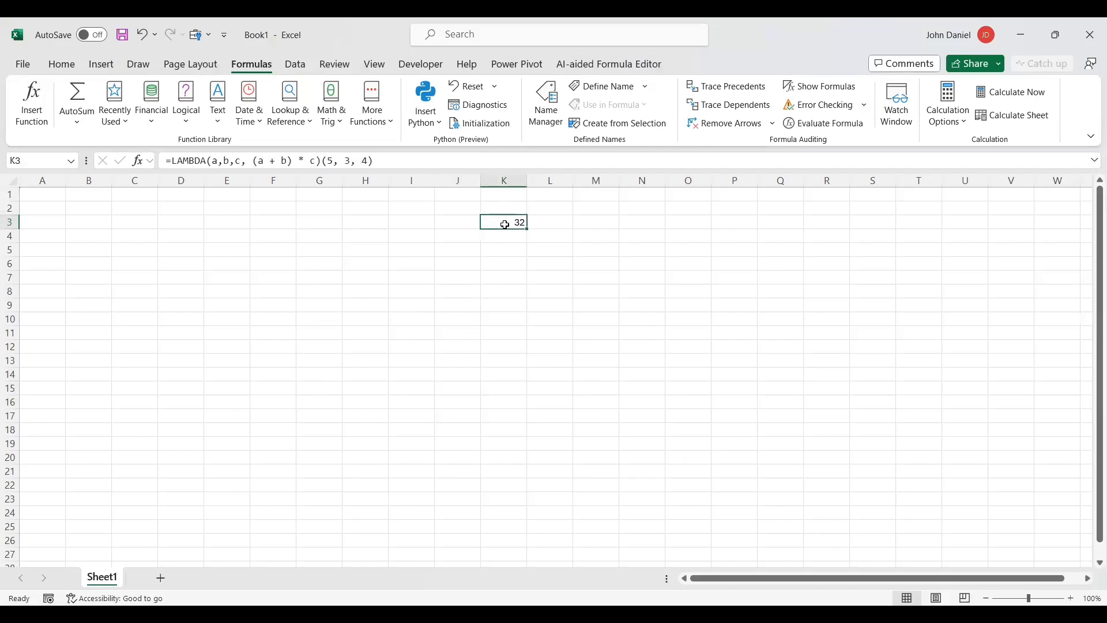
key(Delete)
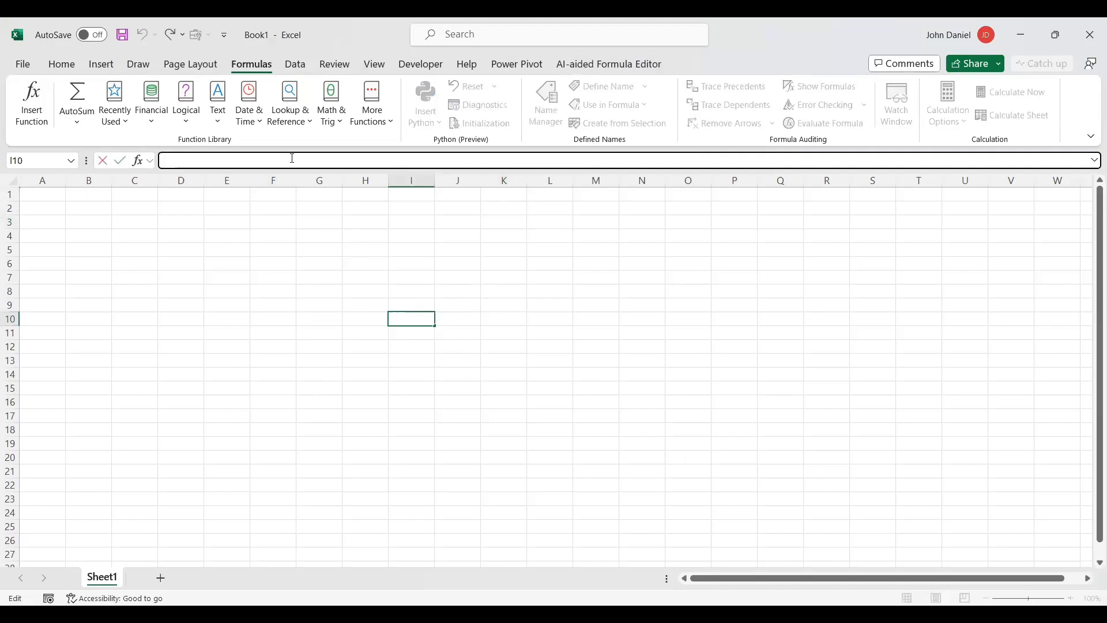
text(=LAMBDA(a, b, c, (a + b) * c))
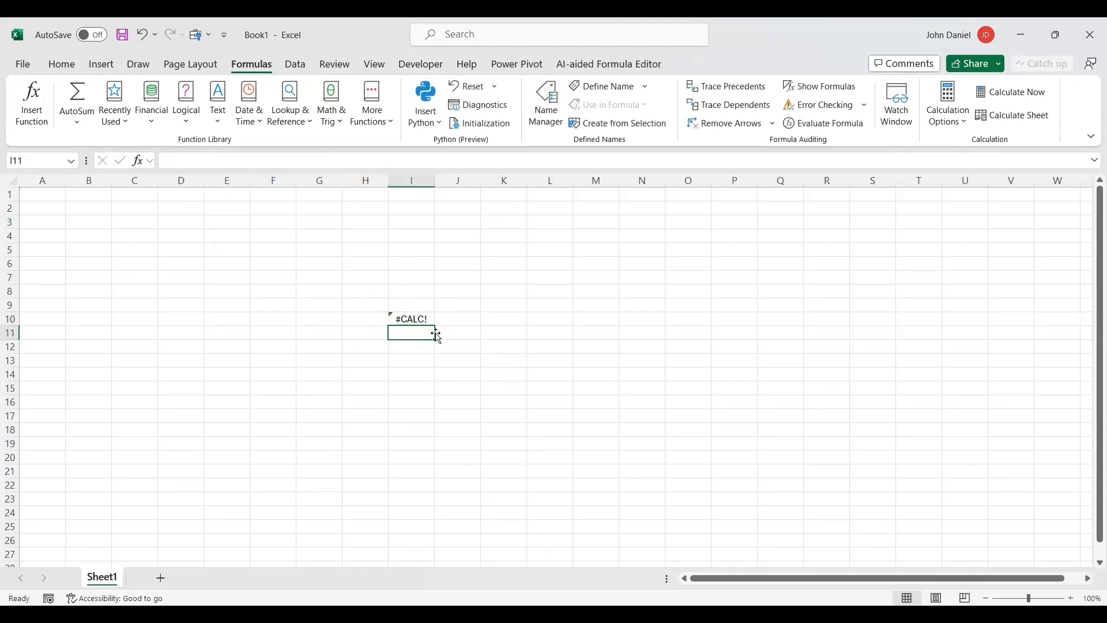
click(411, 318)
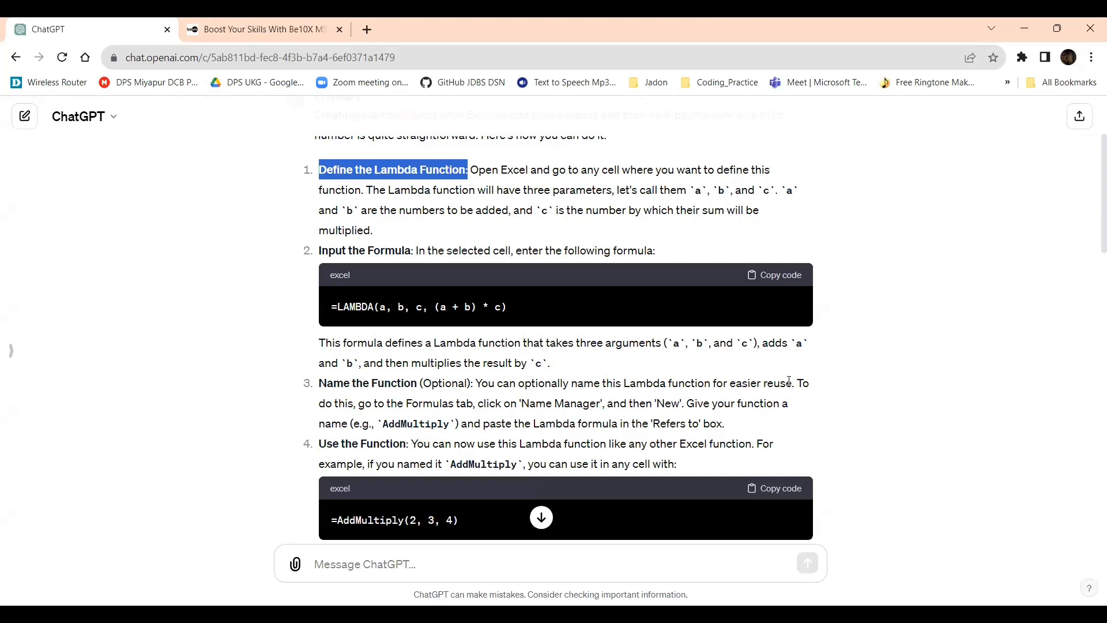
mouse_move(346, 408)
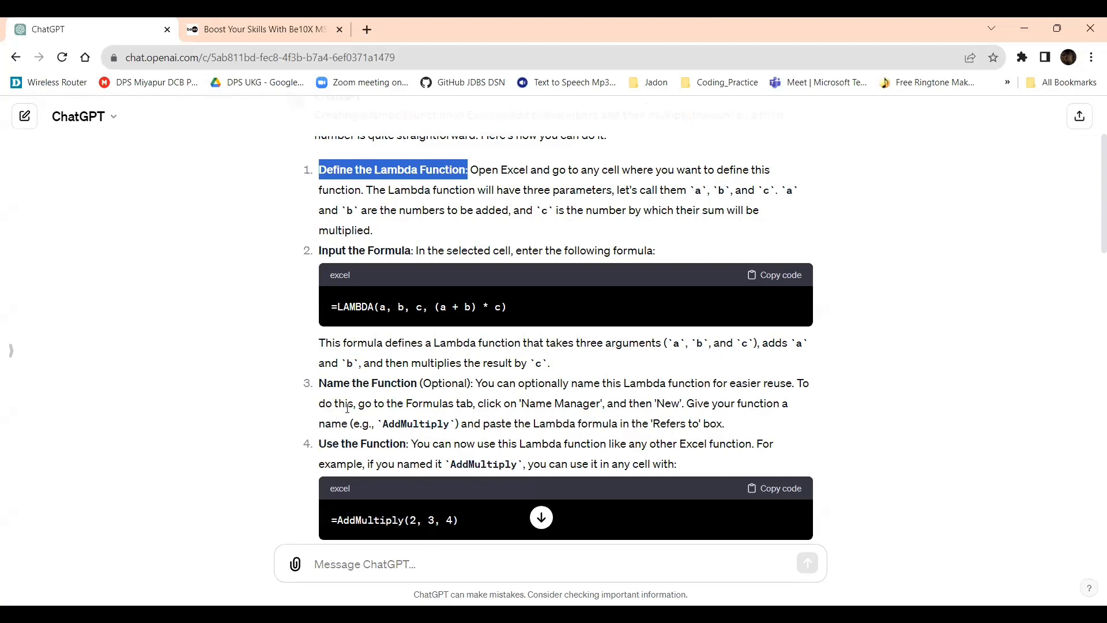
mouse_move(466, 402)
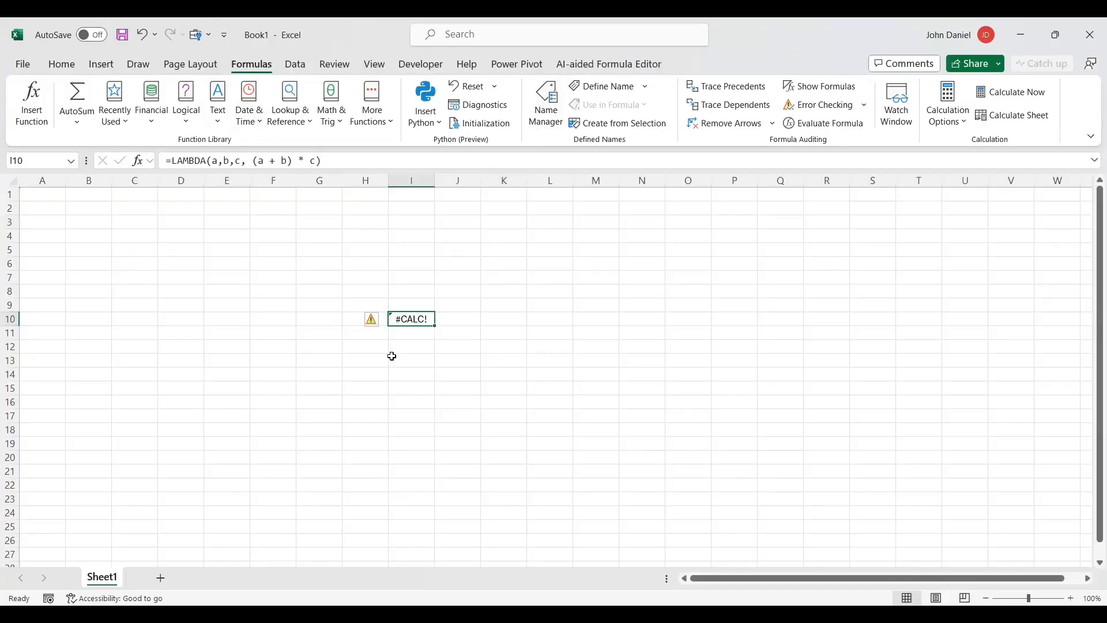
Clear the #CALC! LAMBDA formula from cell I10.
key(Delete)
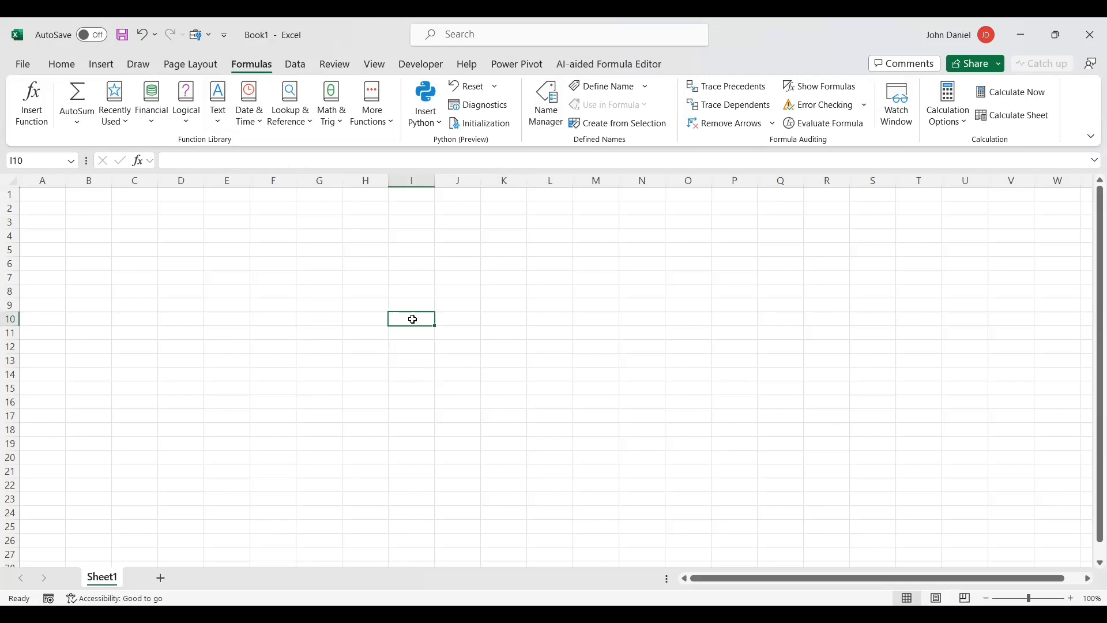
mouse_move(501, 253)
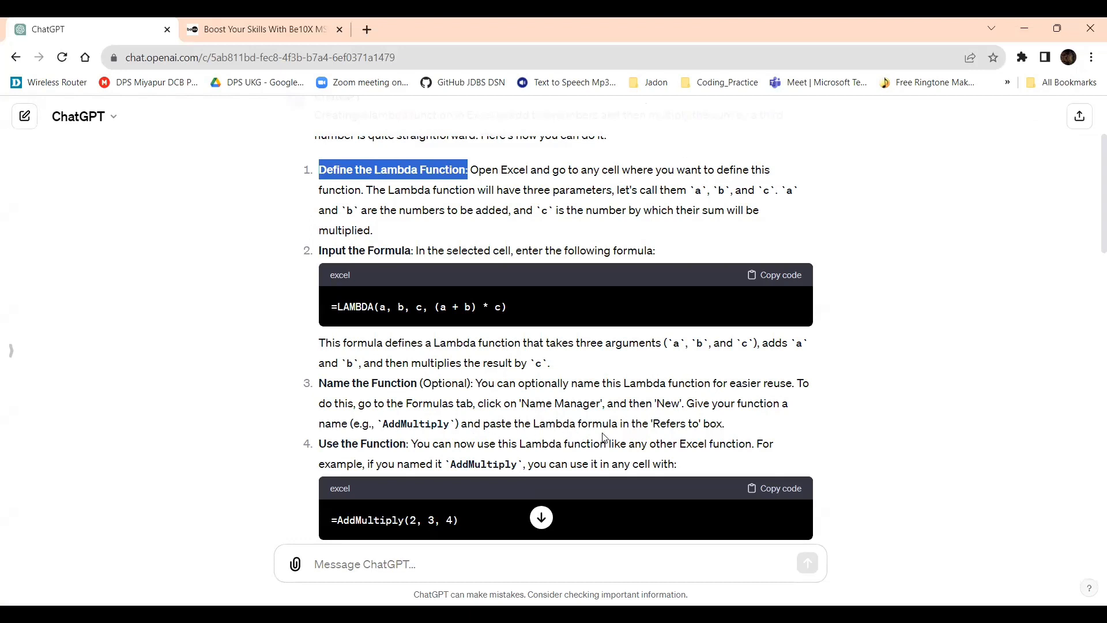
mouse_move(719, 424)
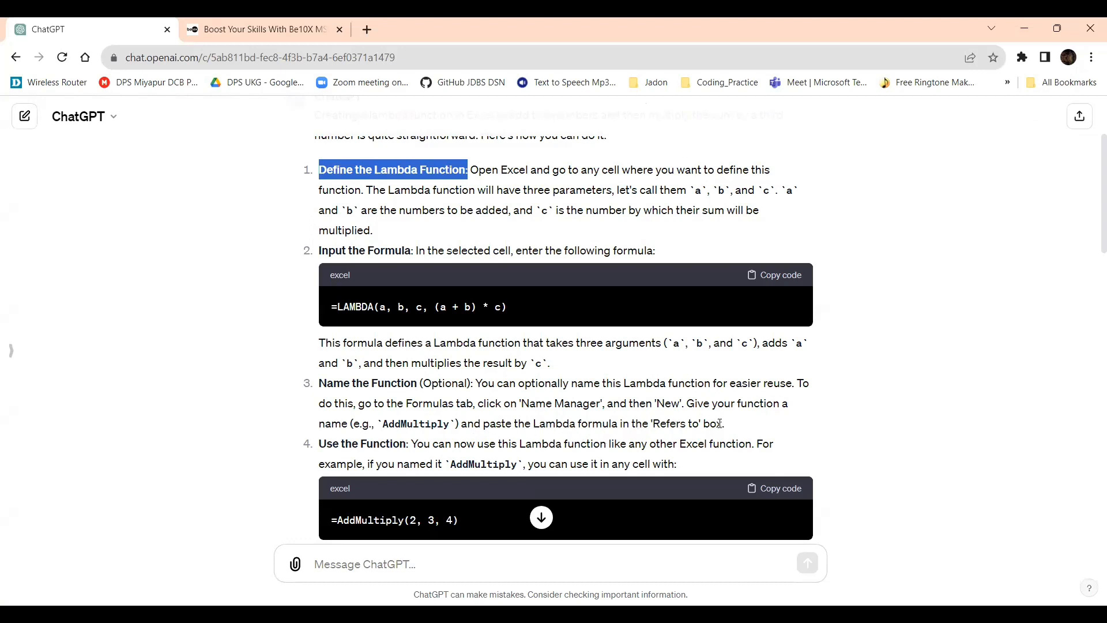
mouse_move(705, 439)
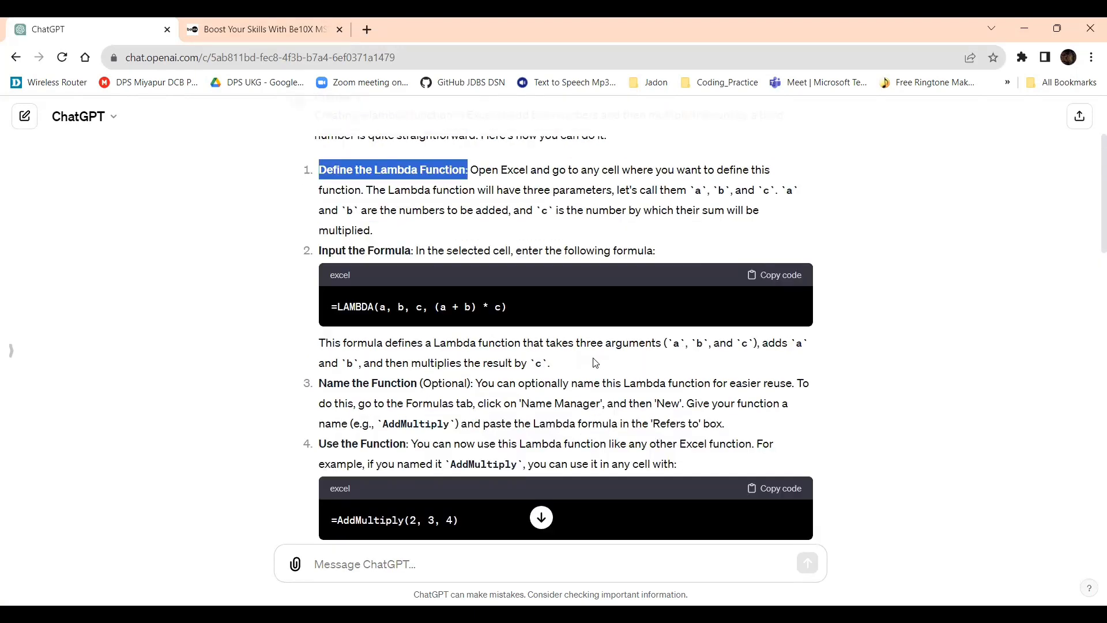
mouse_move(770, 281)
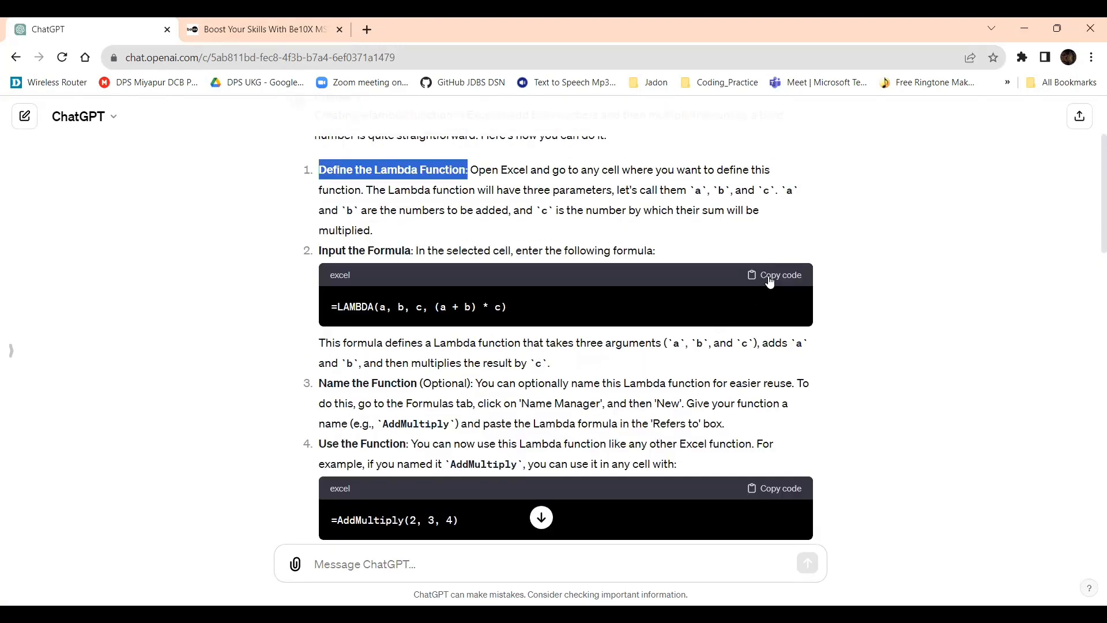
In Name Manager define workbook name AddMultiply referring to =LAMBDA(a, b, c, (a + b) * c).
click(774, 274)
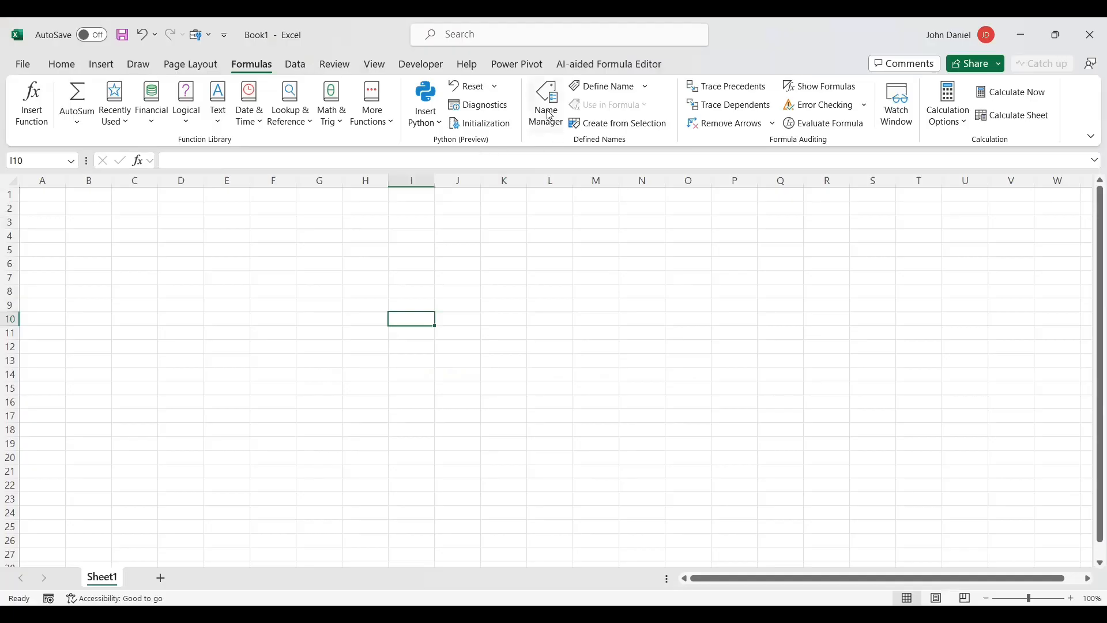
click(545, 103)
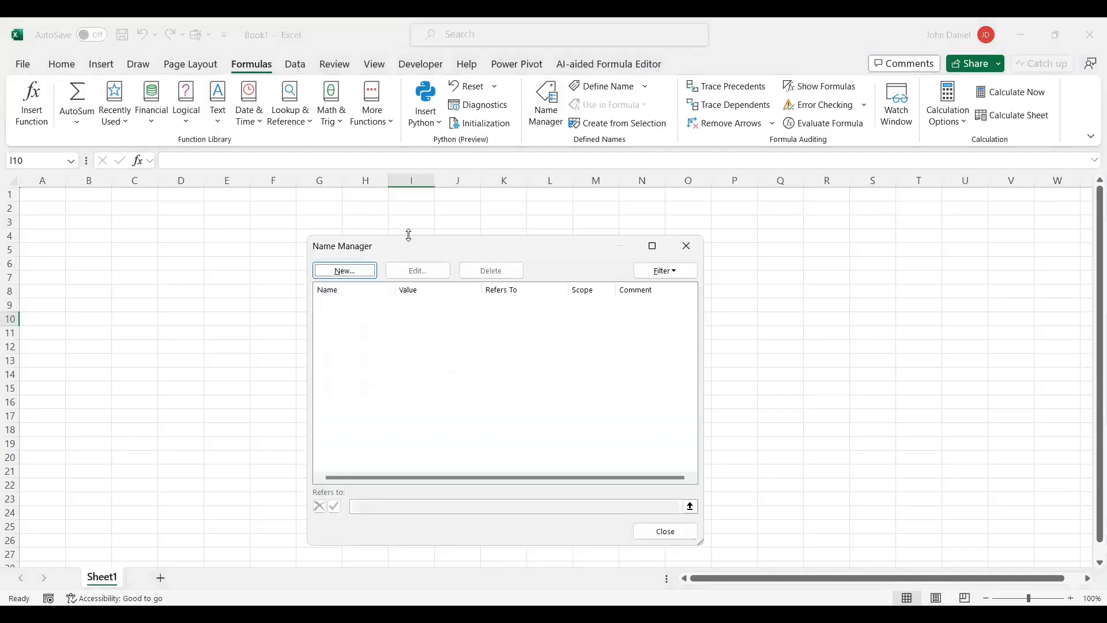
click(343, 270)
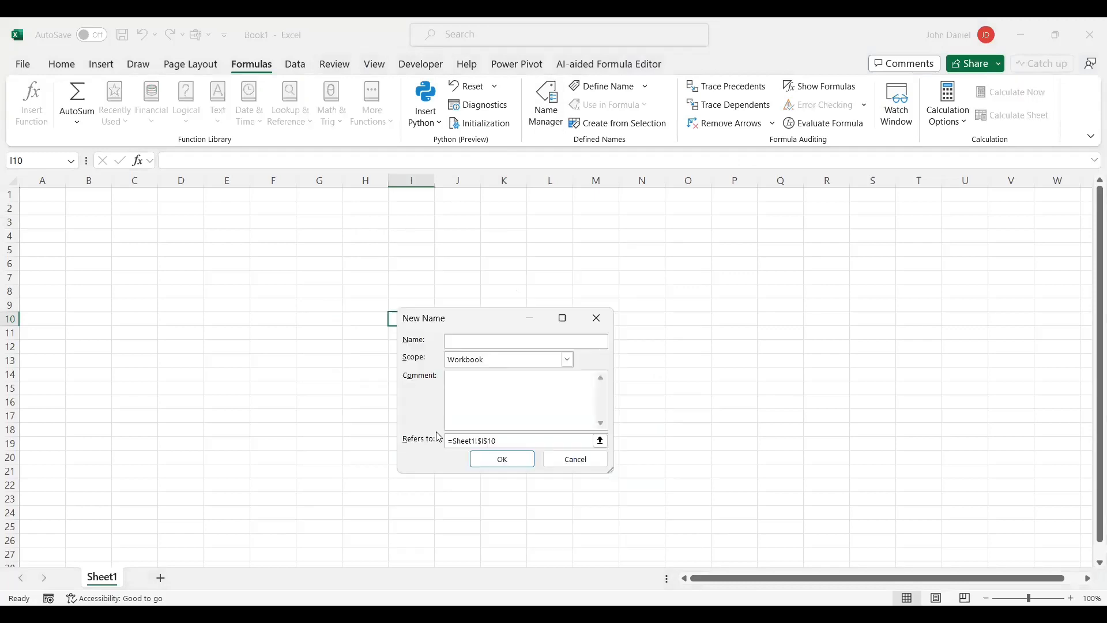
text(AddMultiply)
text(=LAMBDA(a, b, c, (a + b) * c))
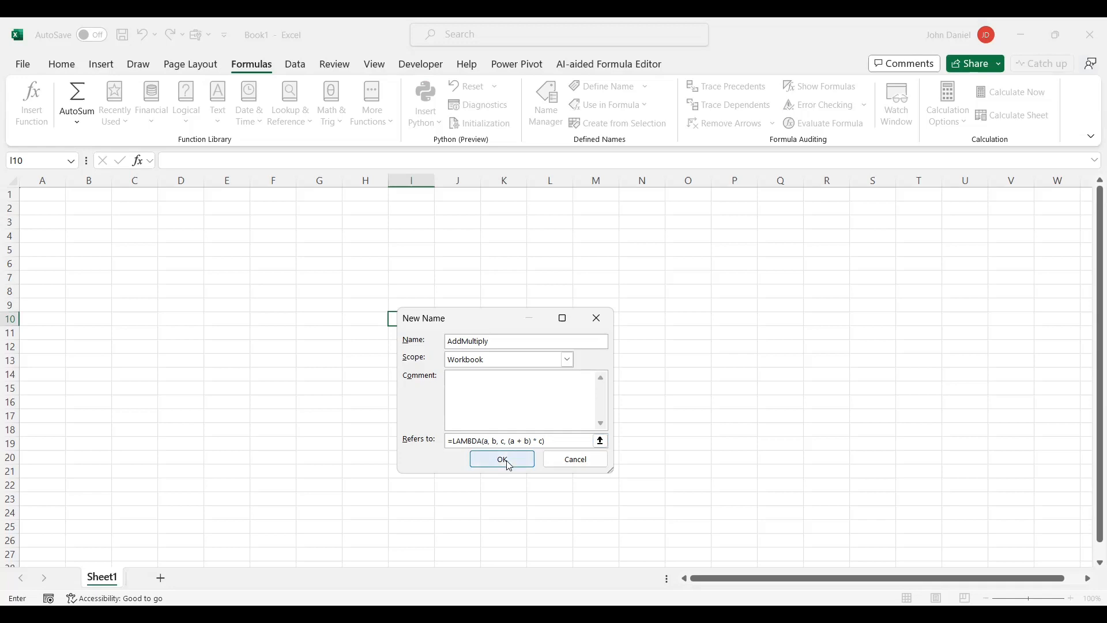
click(502, 459)
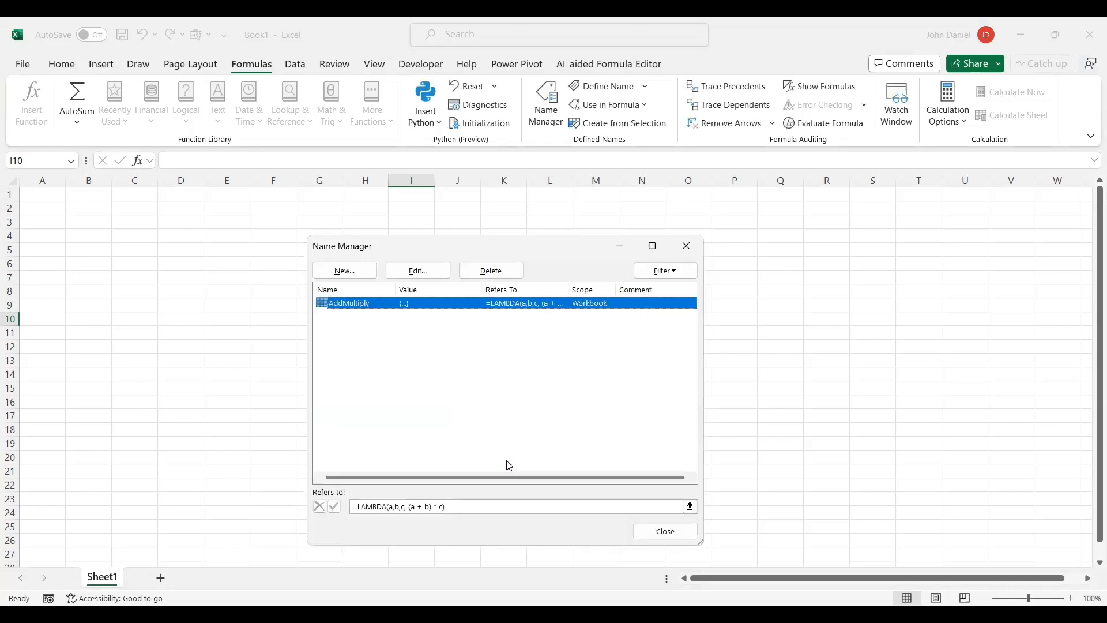
click(665, 530)
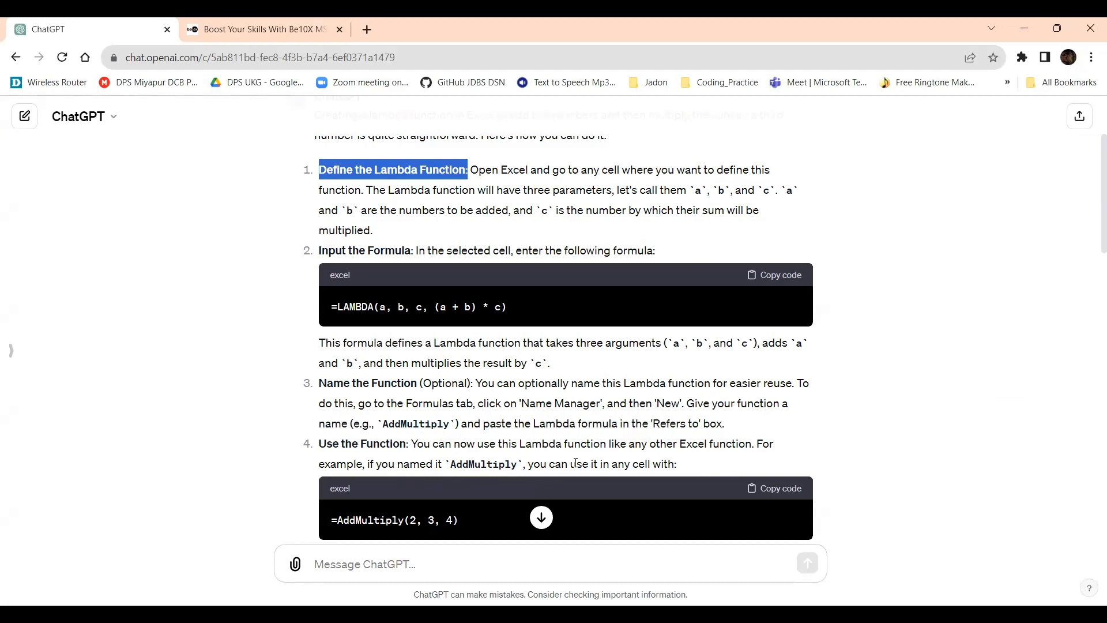
scroll(down, 3)
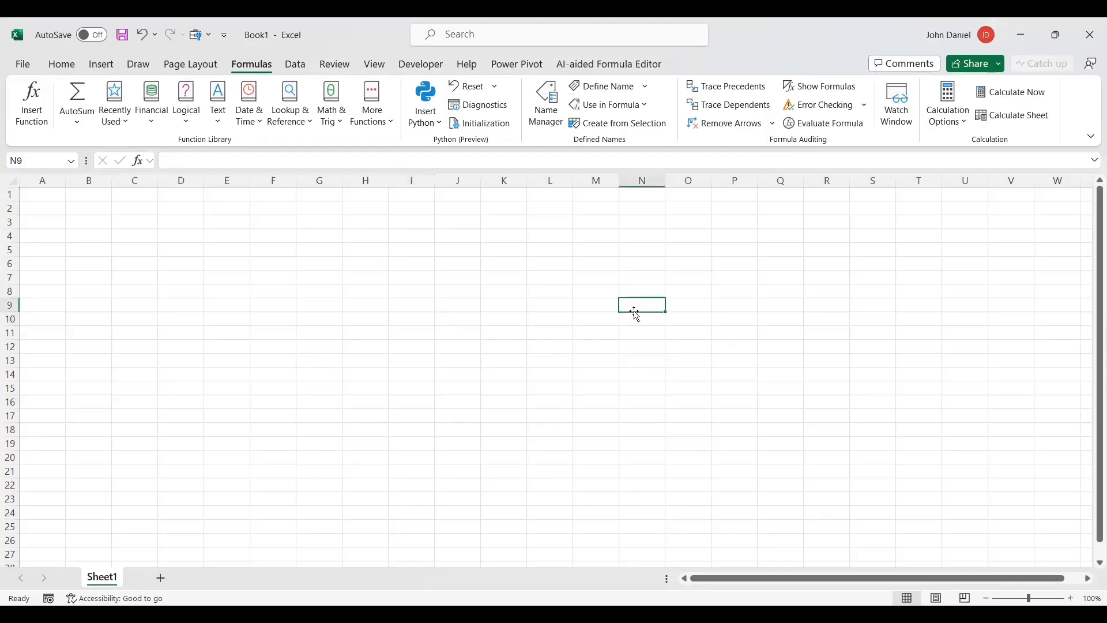
Enter =AddMultiply(2,3,2) in N9, returning 10, and review its formula.
text(=A)
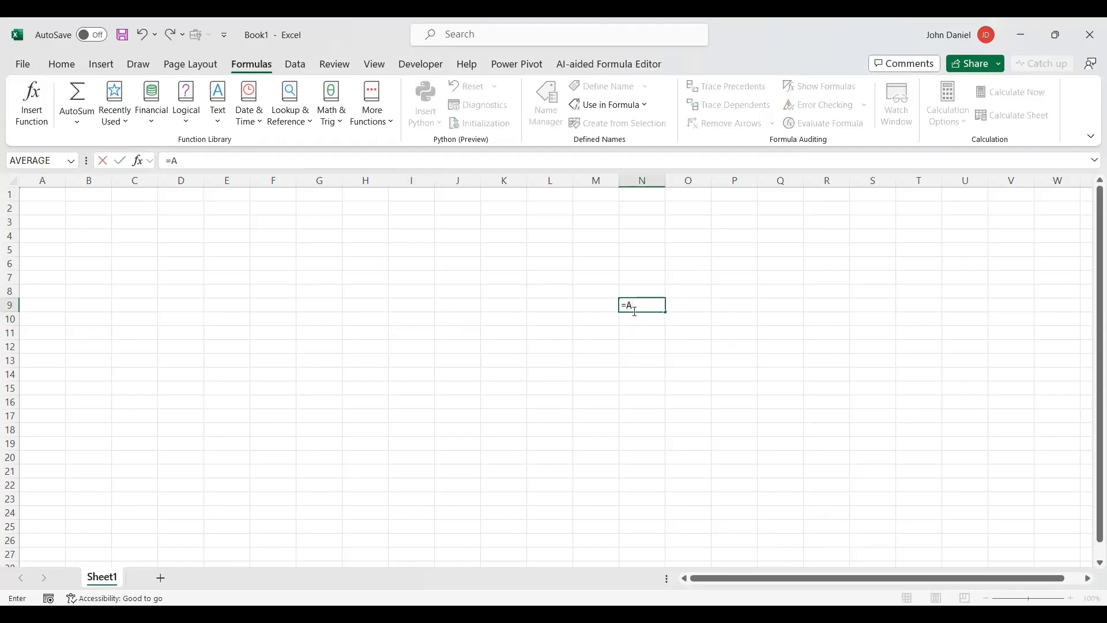
text(d)
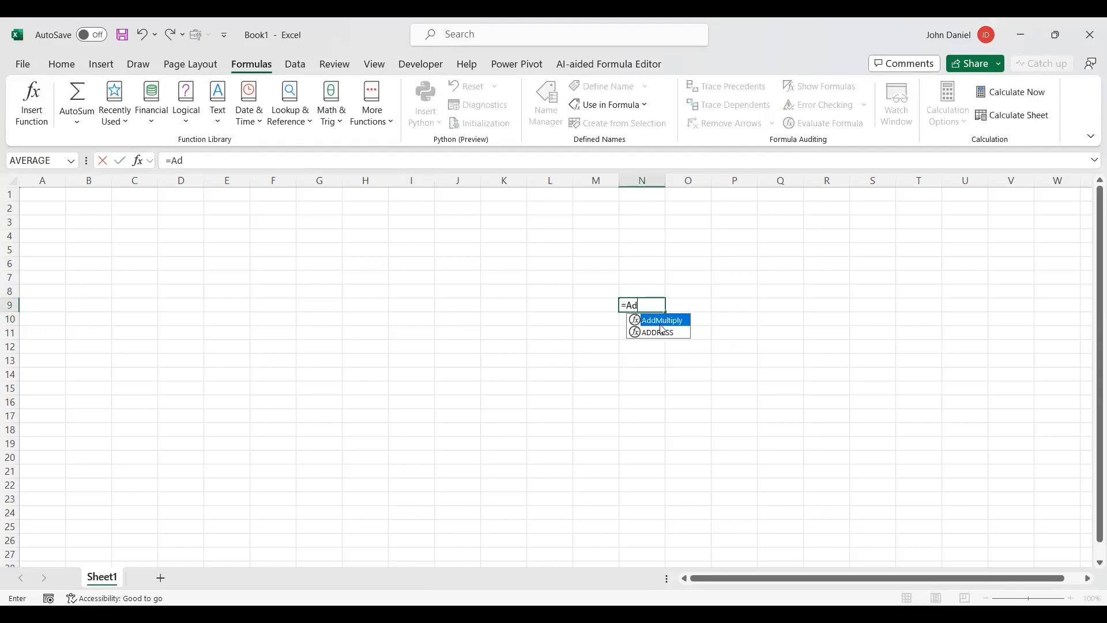
mouse_move(675, 323)
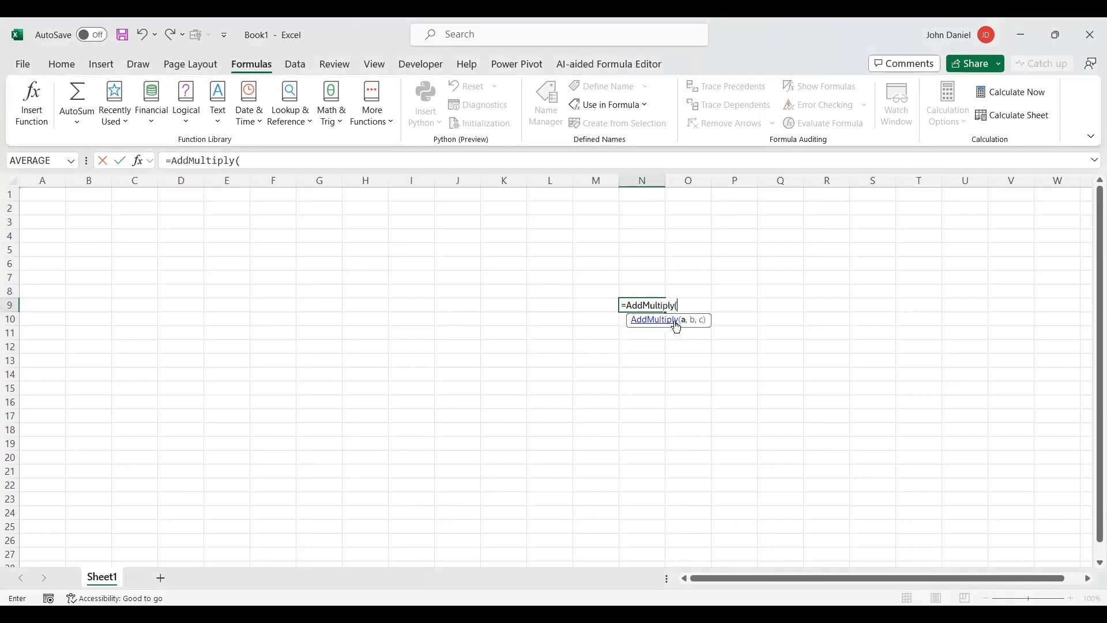
text(2,3,)
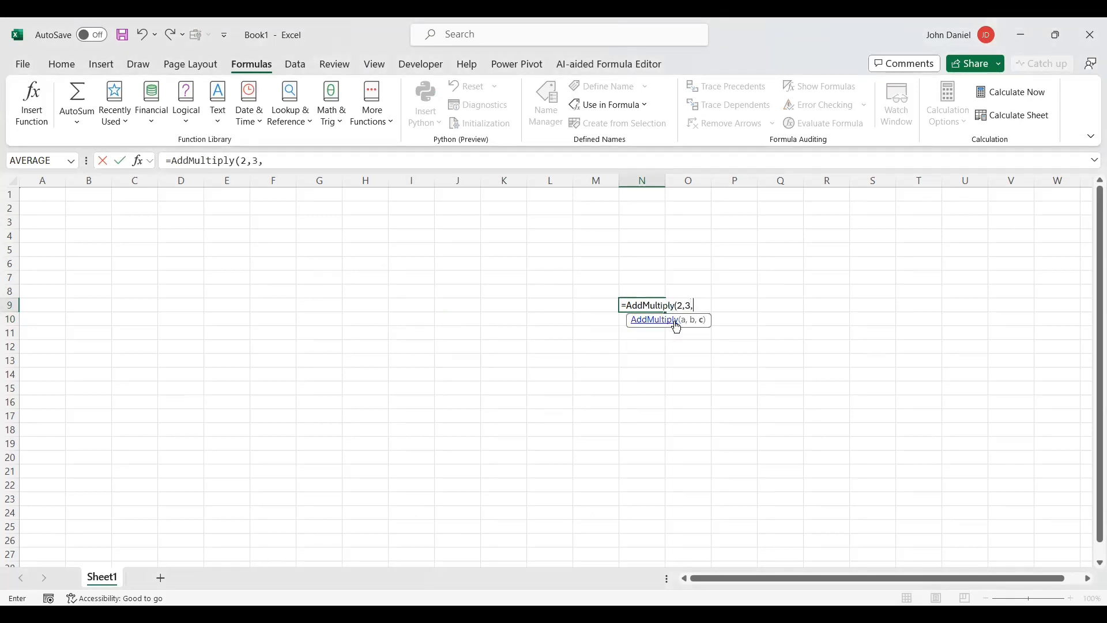
key(Enter)
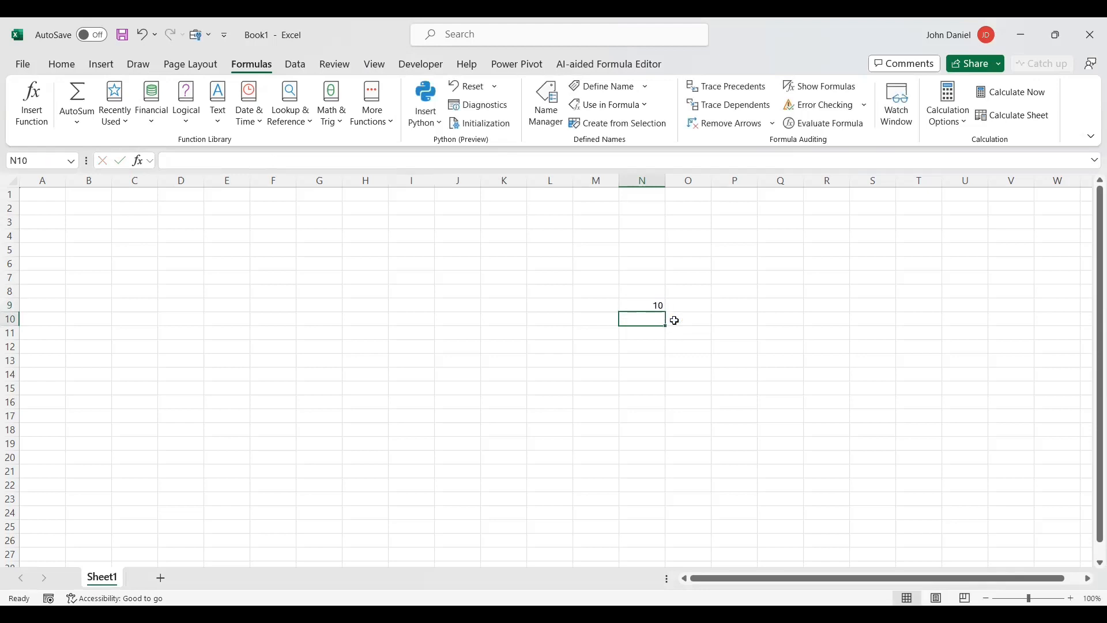
click(641, 305)
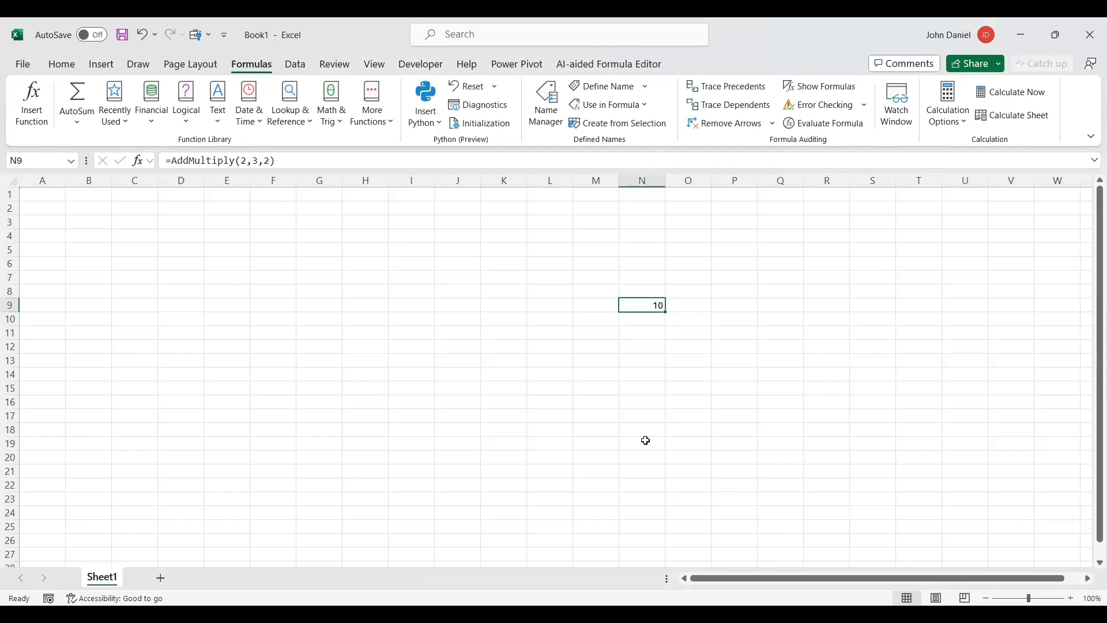
mouse_move(451, 383)
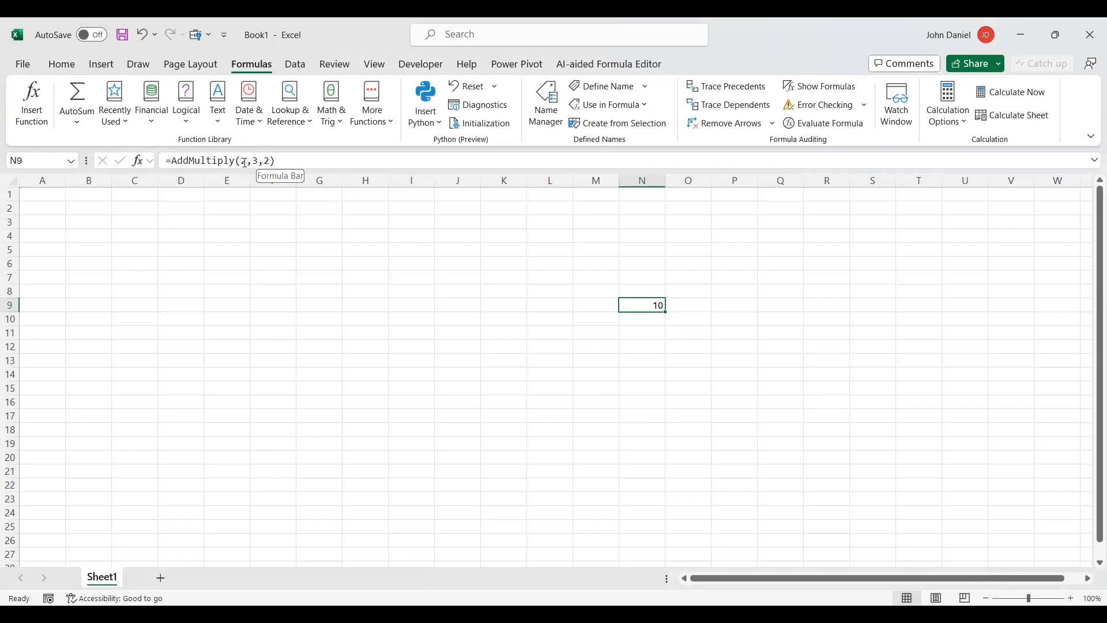
text(2)
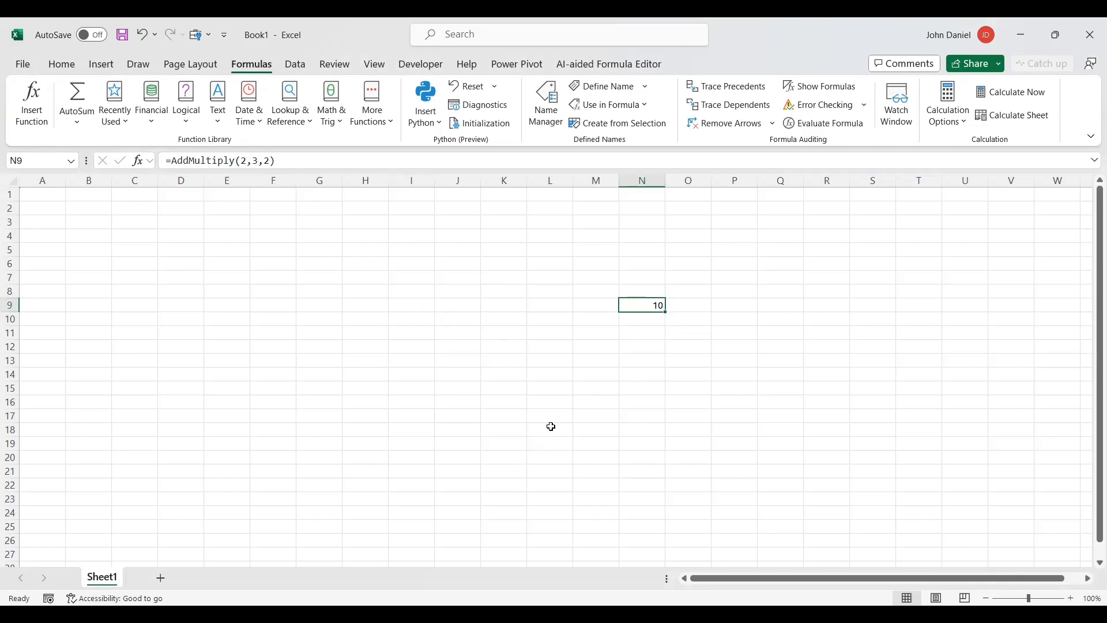
mouse_move(622, 315)
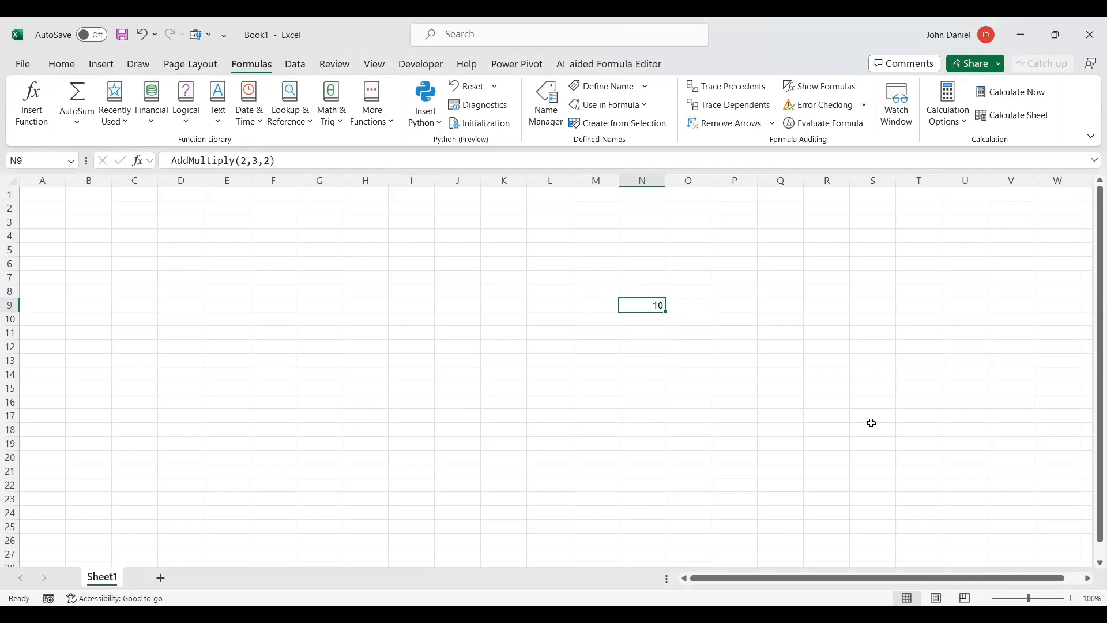
Enter =AddMultiply(7,7,7) in empty cell S15, returning 98 as a second test.
click(873, 387)
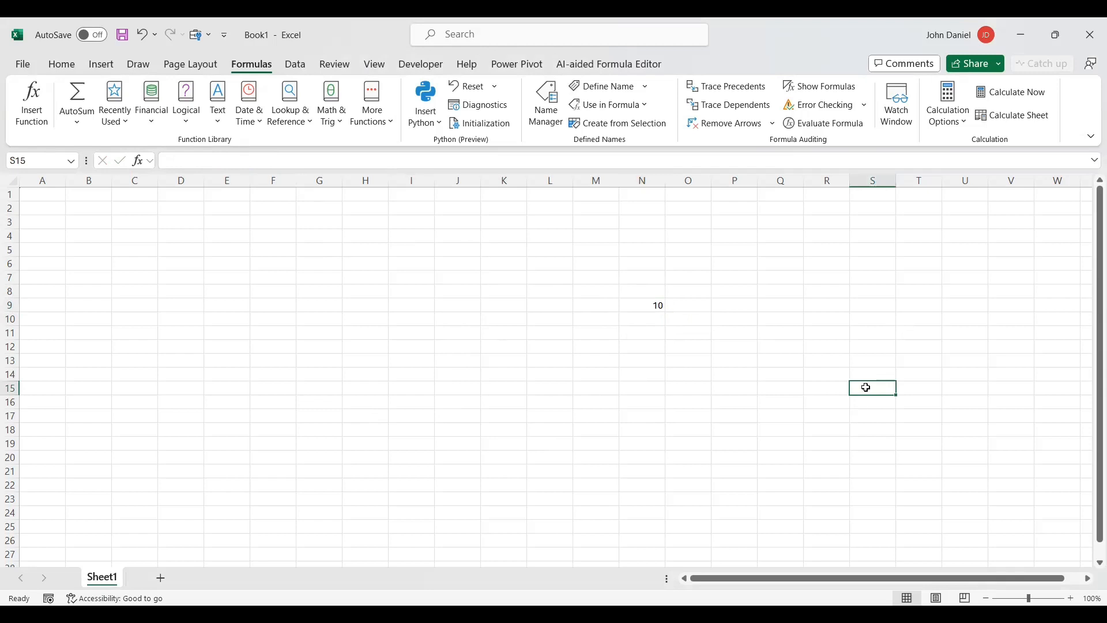
text(=A)
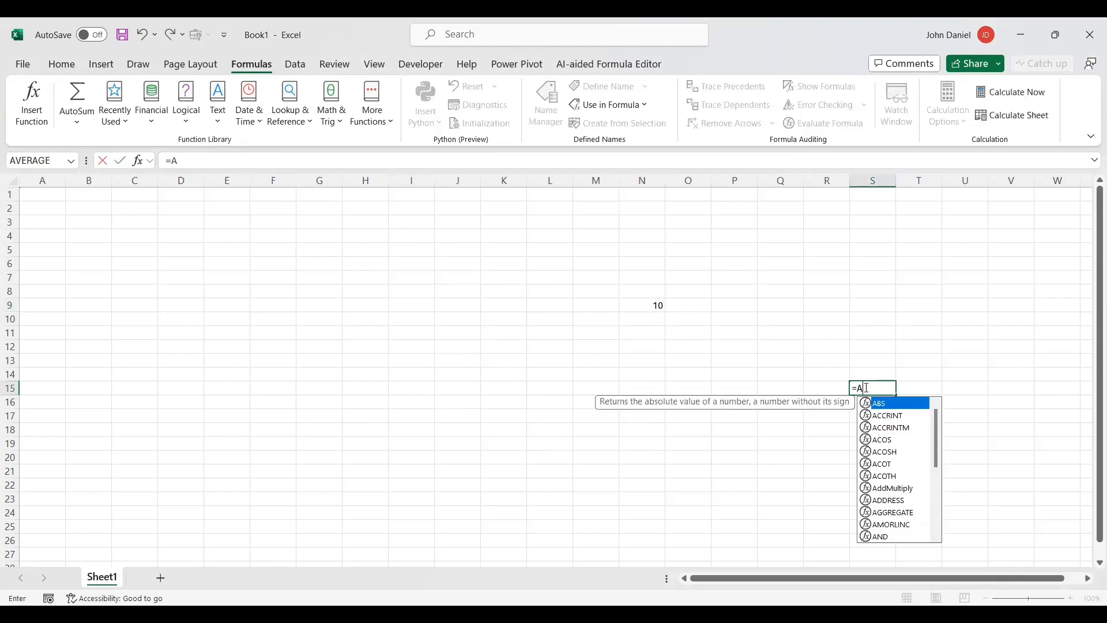
text(ddMultiply(7)
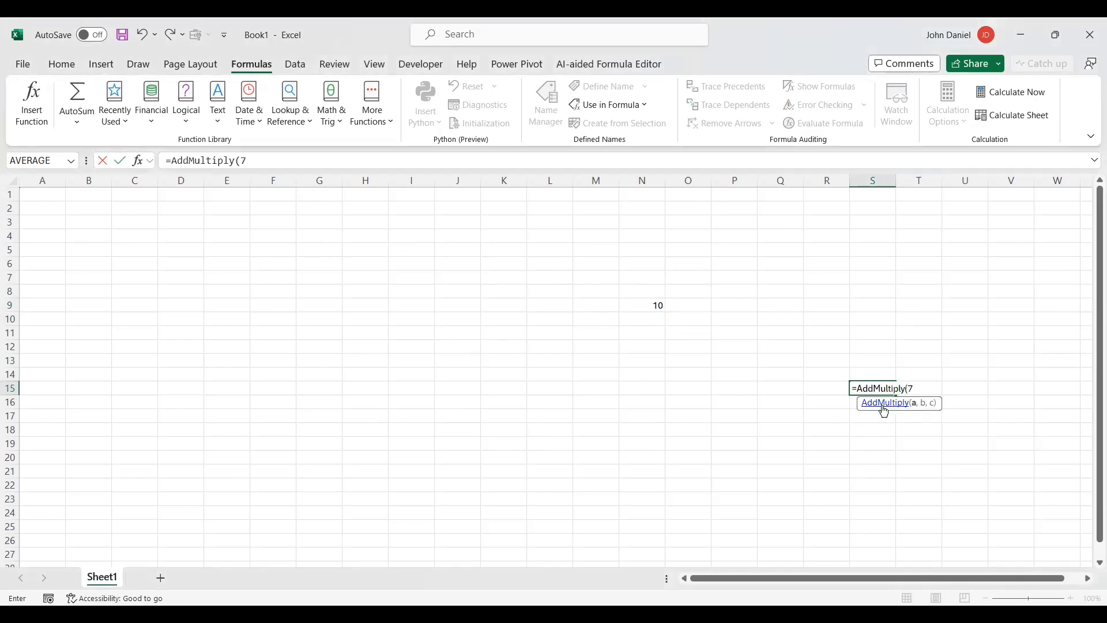
text(,7,7))
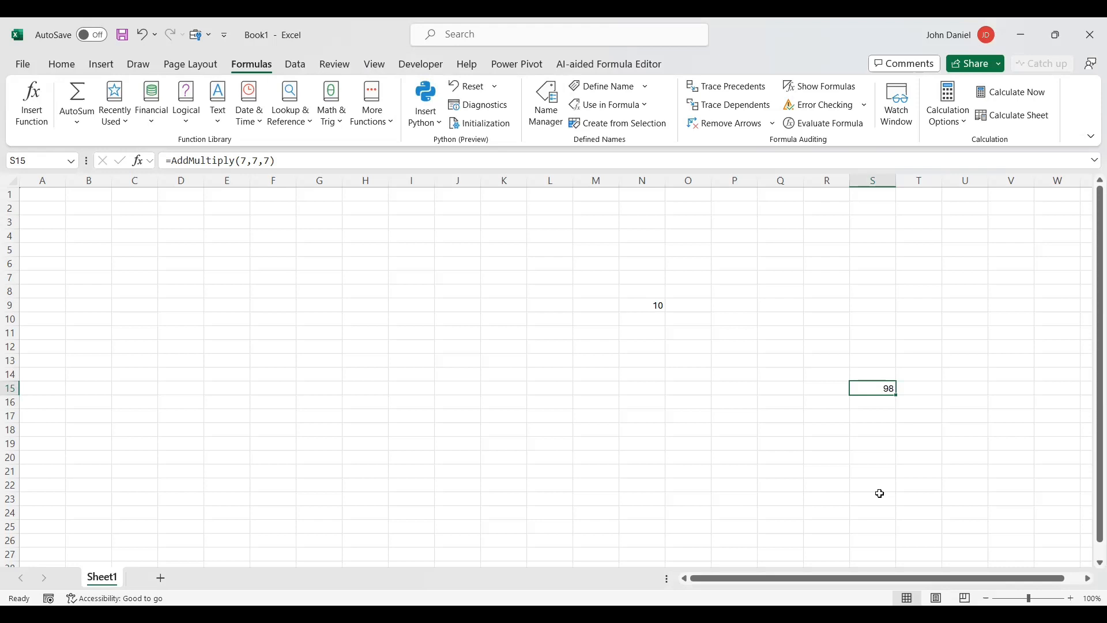
mouse_move(593, 395)
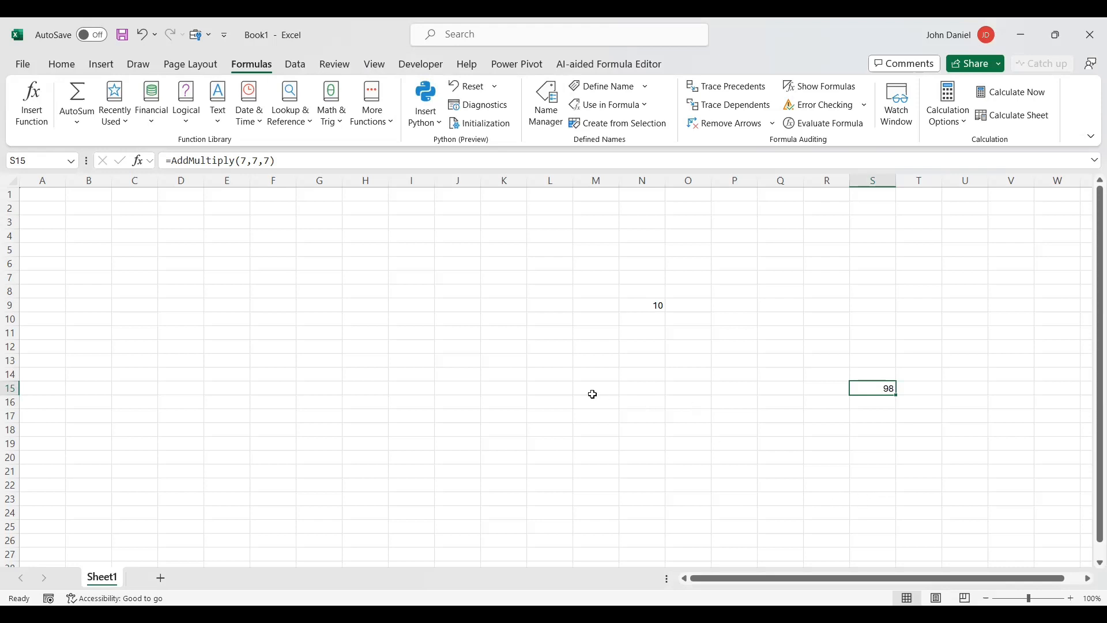
mouse_move(491, 383)
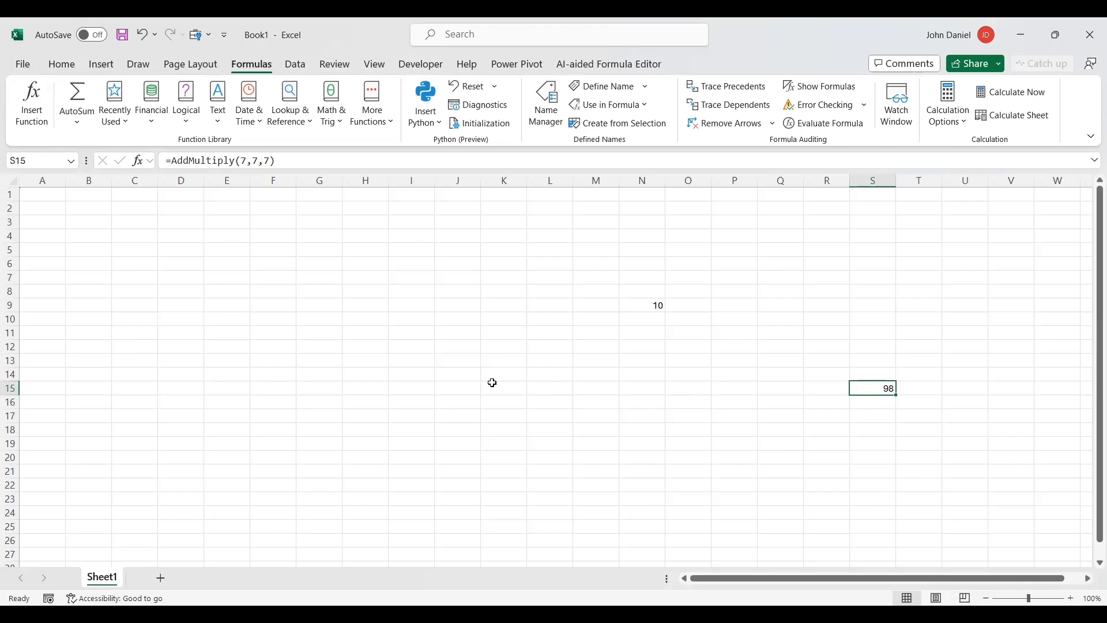
mouse_move(665, 309)
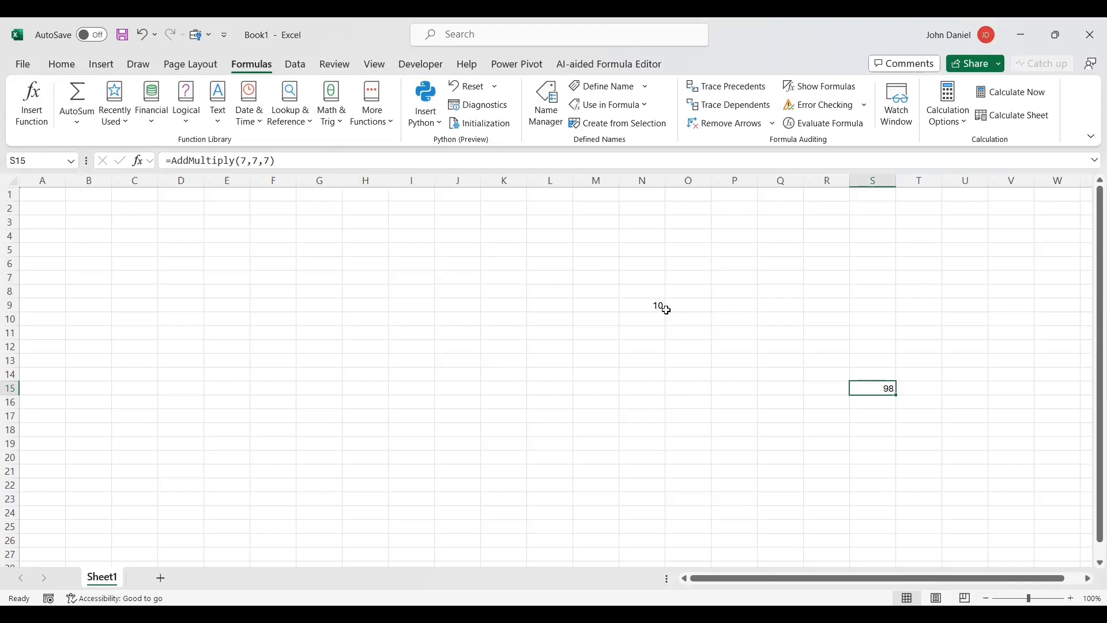
mouse_move(651, 307)
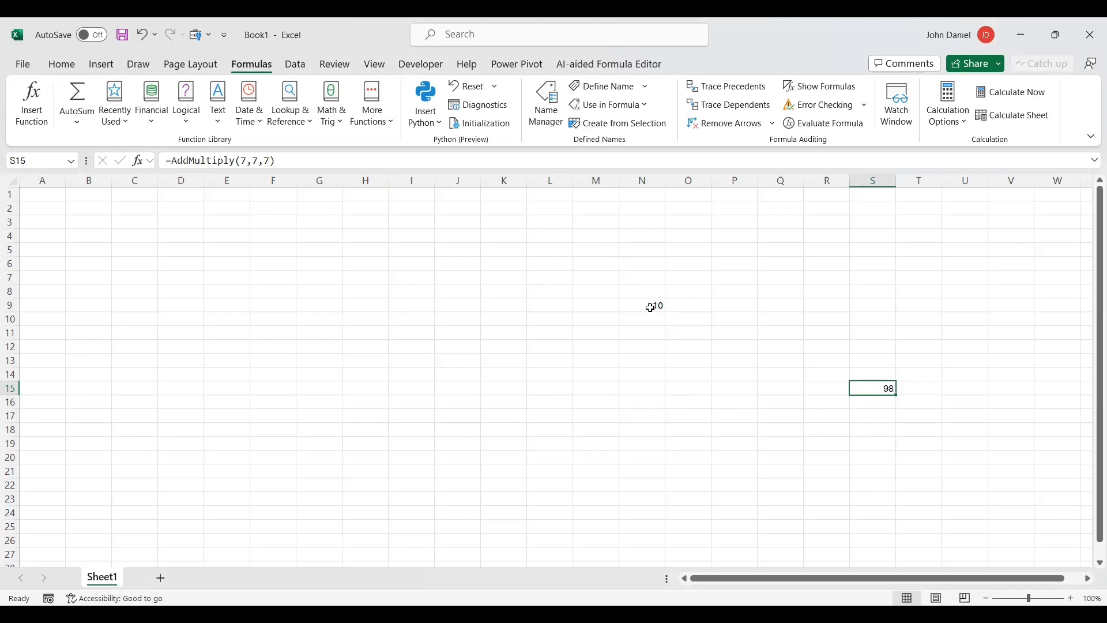
mouse_move(590, 344)
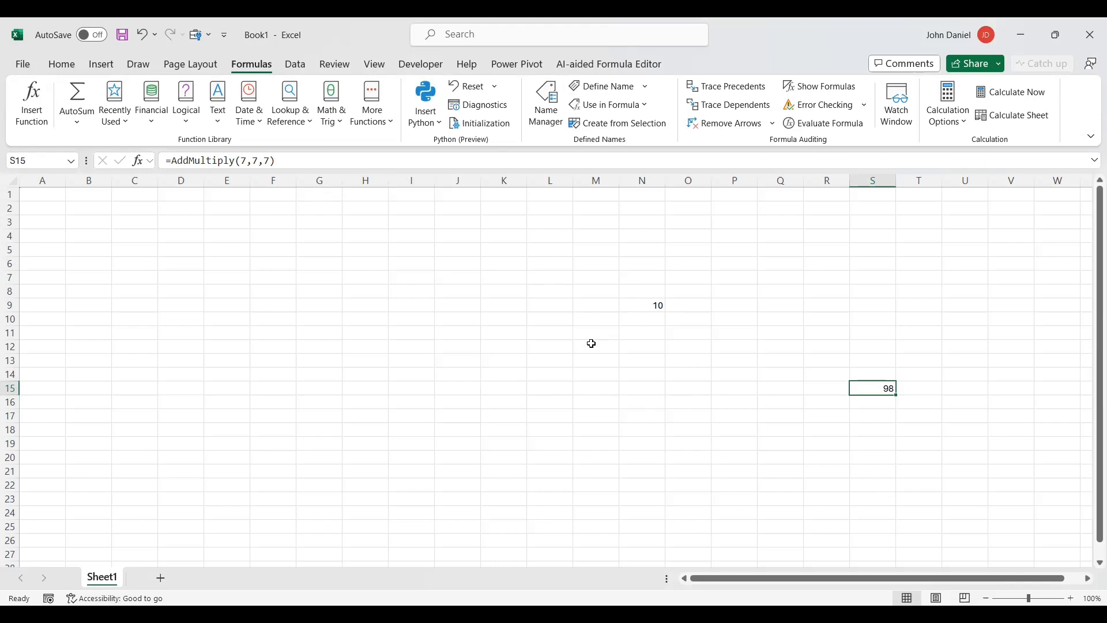